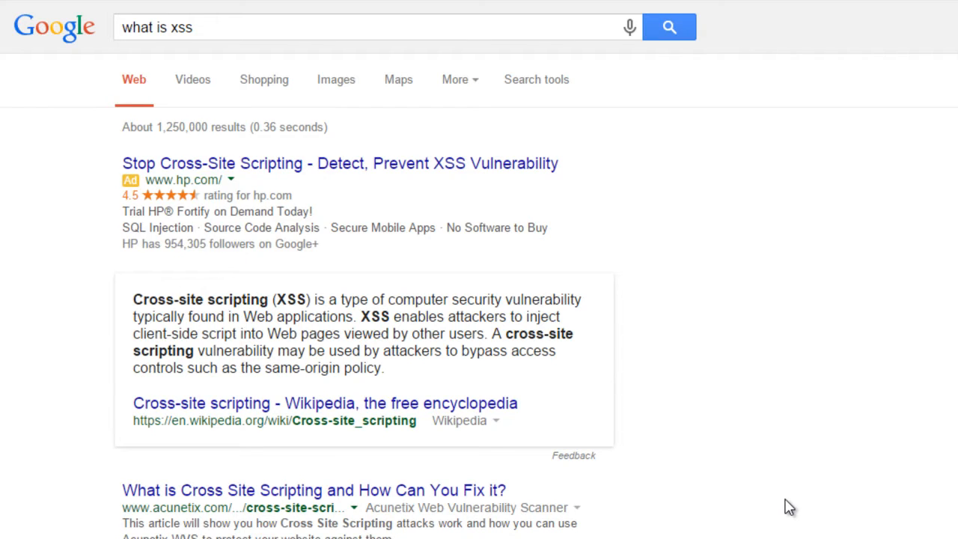
mouse_move(132, 366)
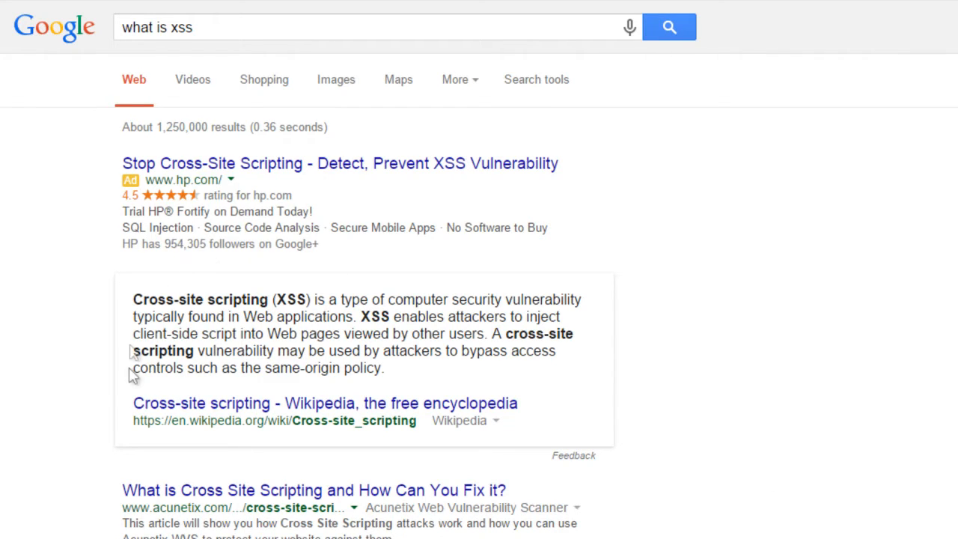
mouse_move(727, 367)
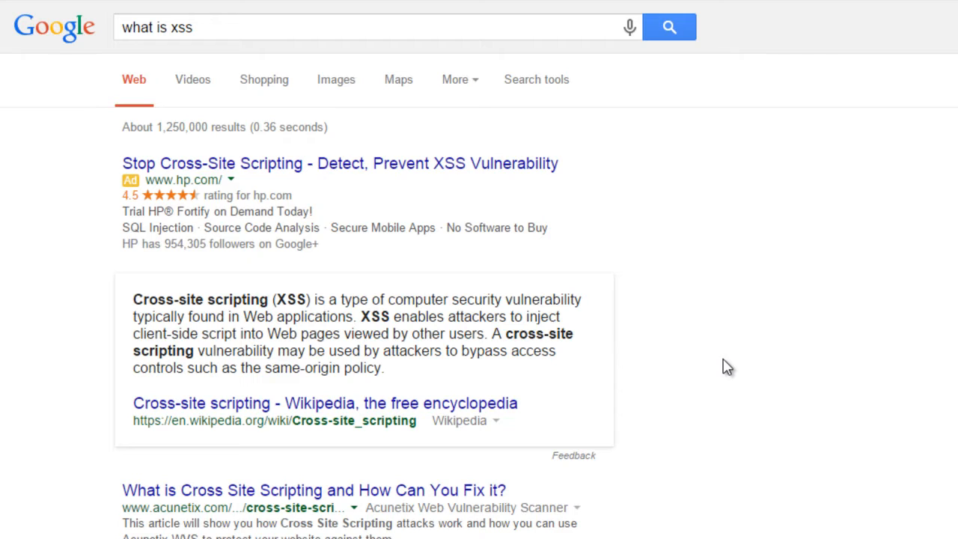
mouse_move(715, 536)
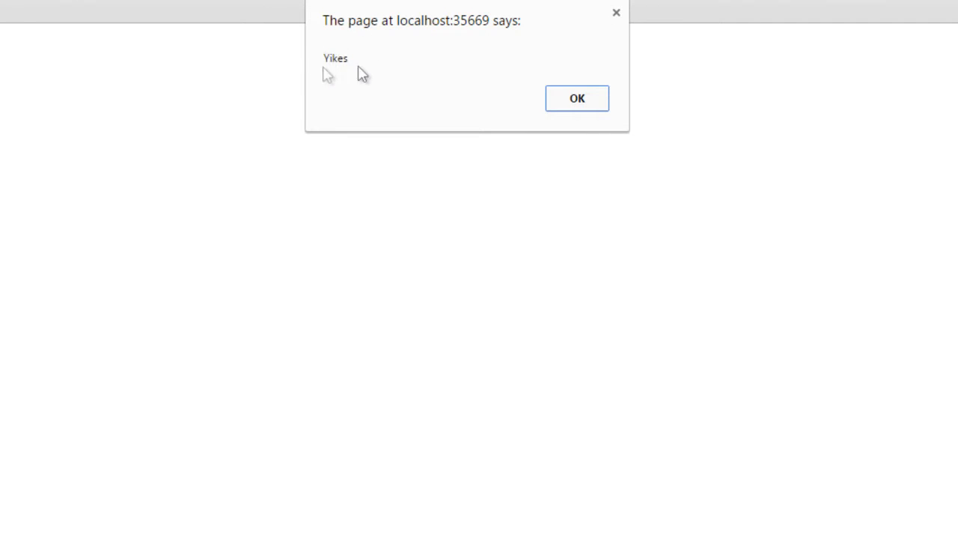
mouse_move(327, 33)
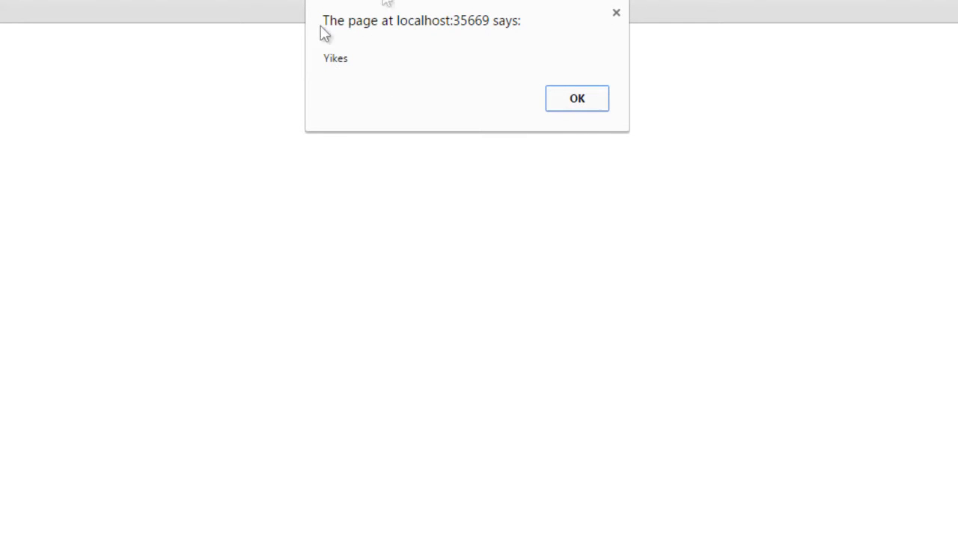
mouse_move(576, 99)
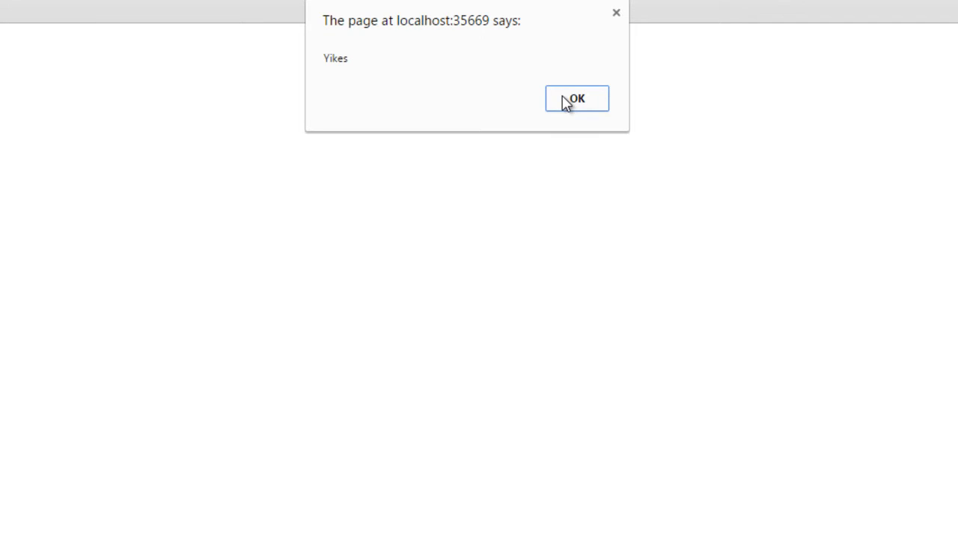
- Dismiss the 'Yikes' JavaScript alert on the localhost page
left_click(576, 99)
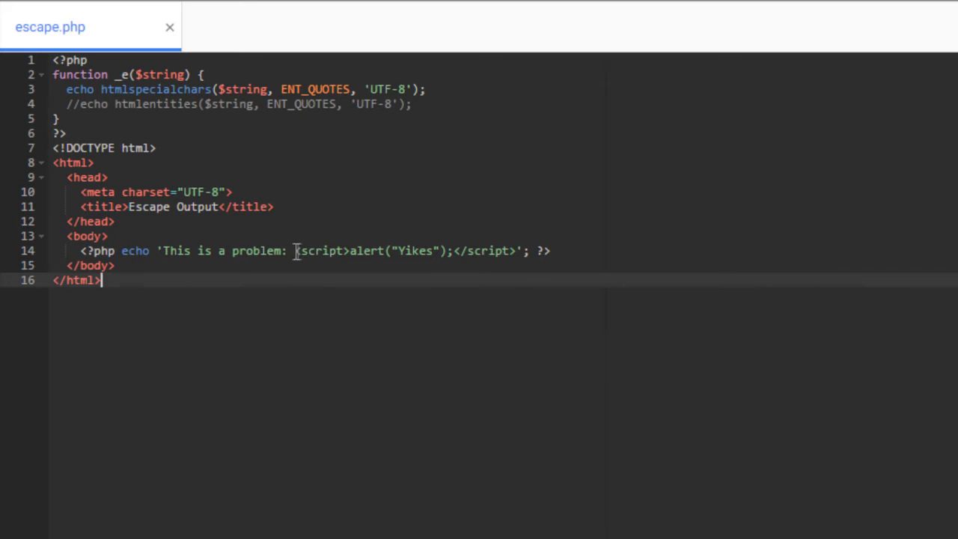
mouse_move(410, 254)
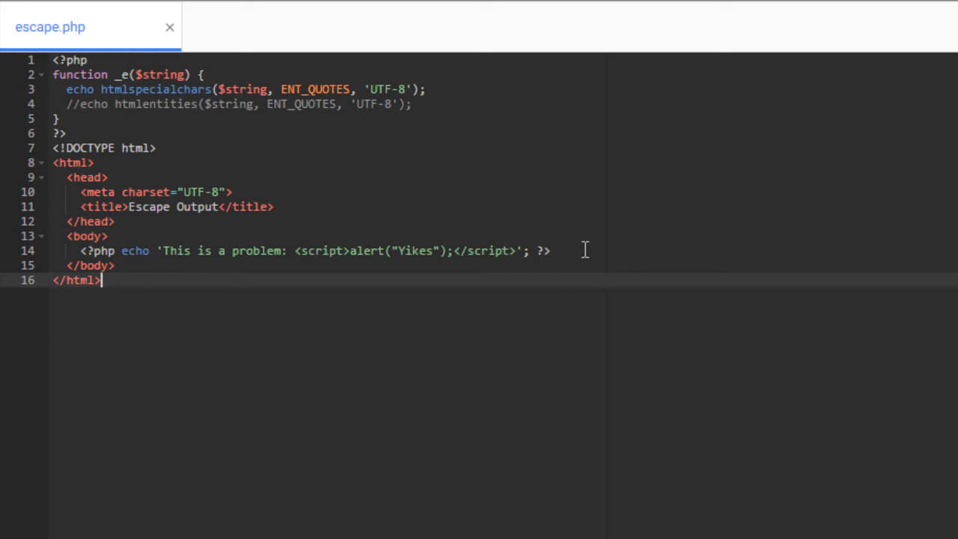
mouse_move(596, 36)
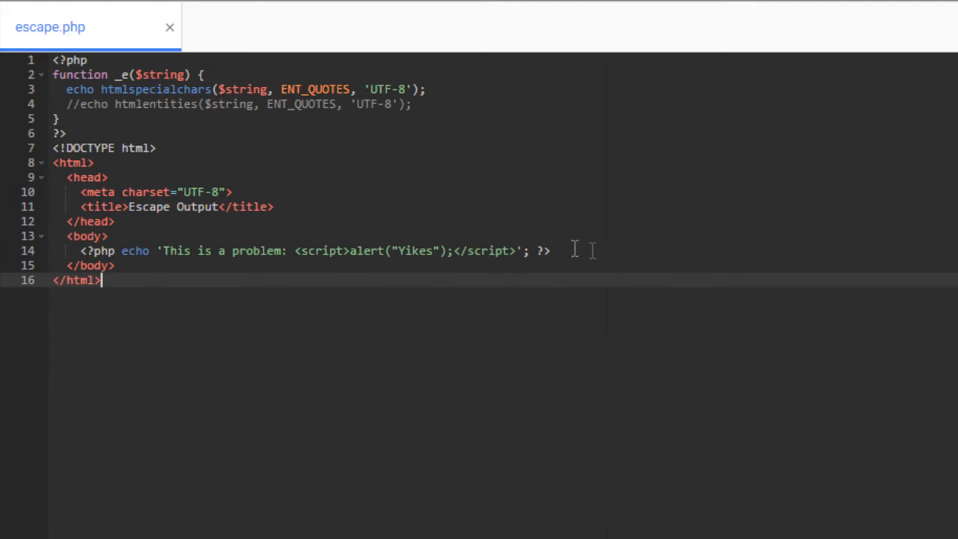
mouse_move(621, 264)
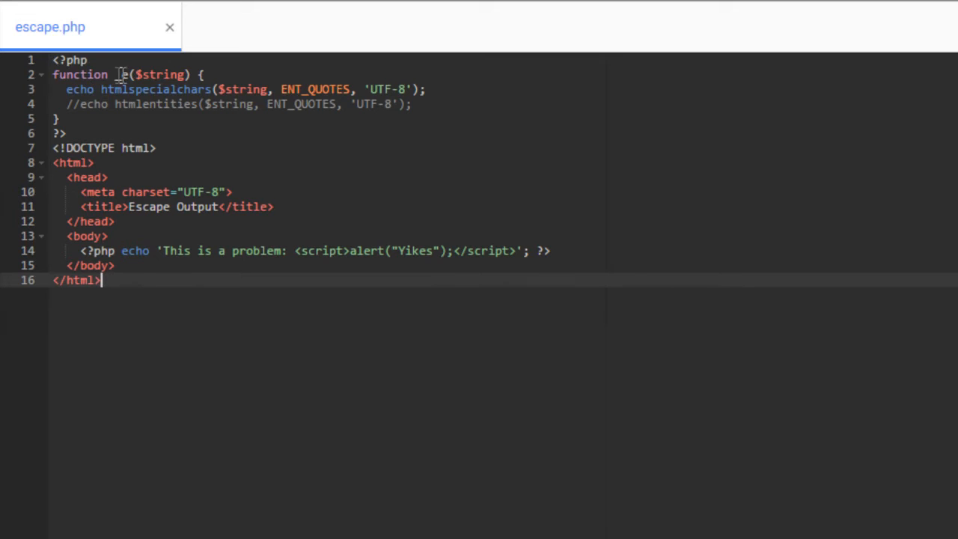
- Replace echo on line 14 with an _e('...') call wrapping the script string
type("_e")
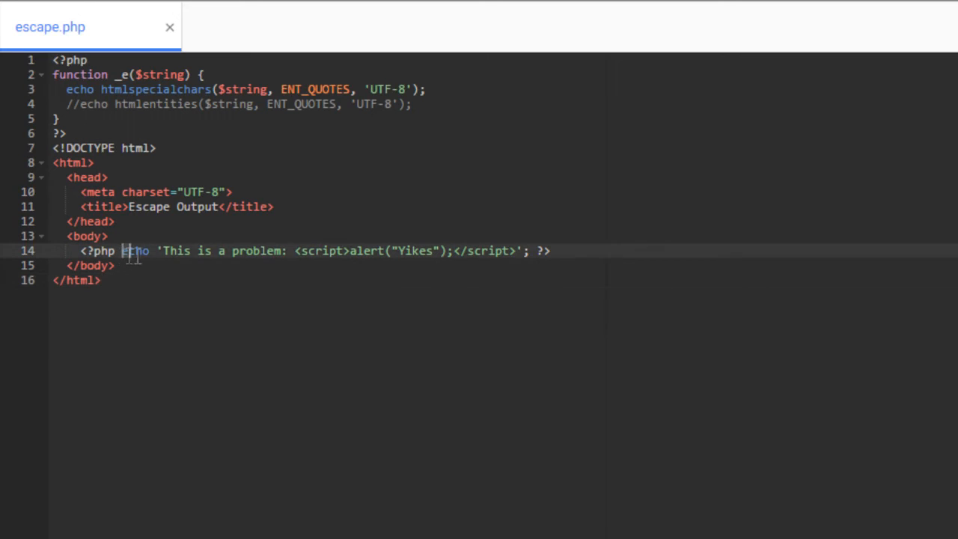
double_click(134, 251)
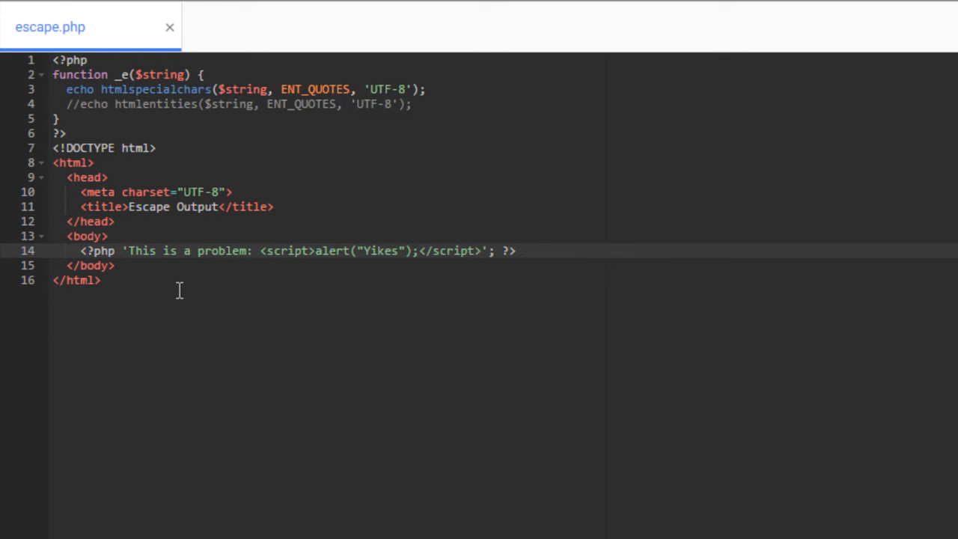
type("_")
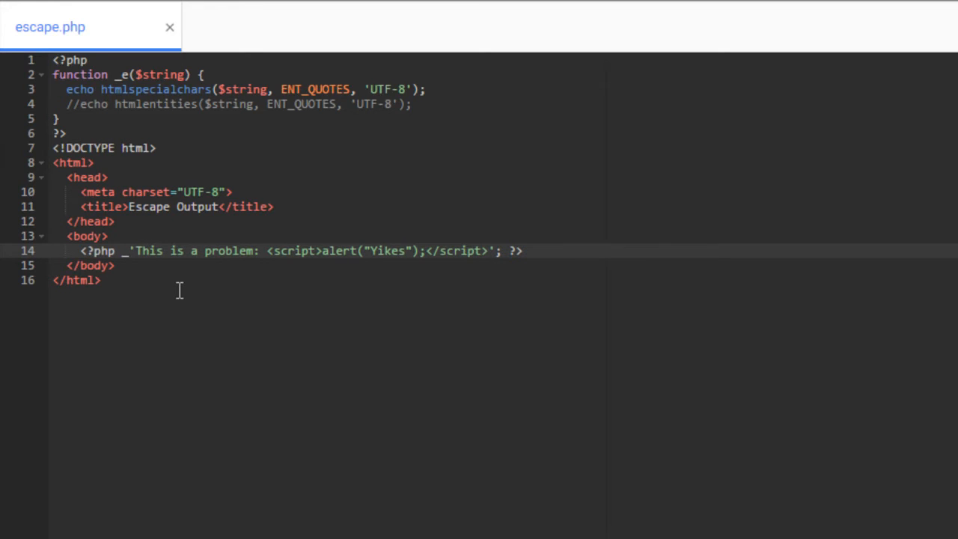
type("e")
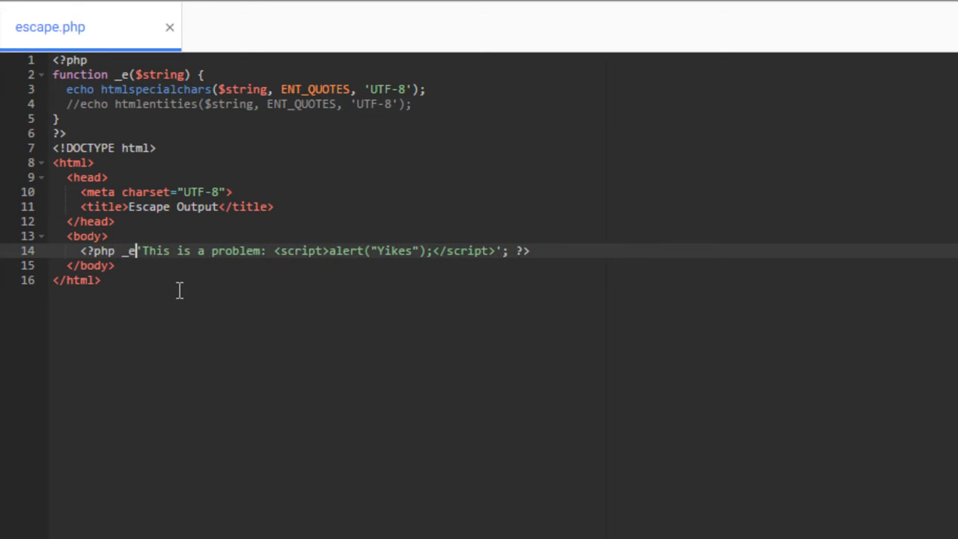
type("(")
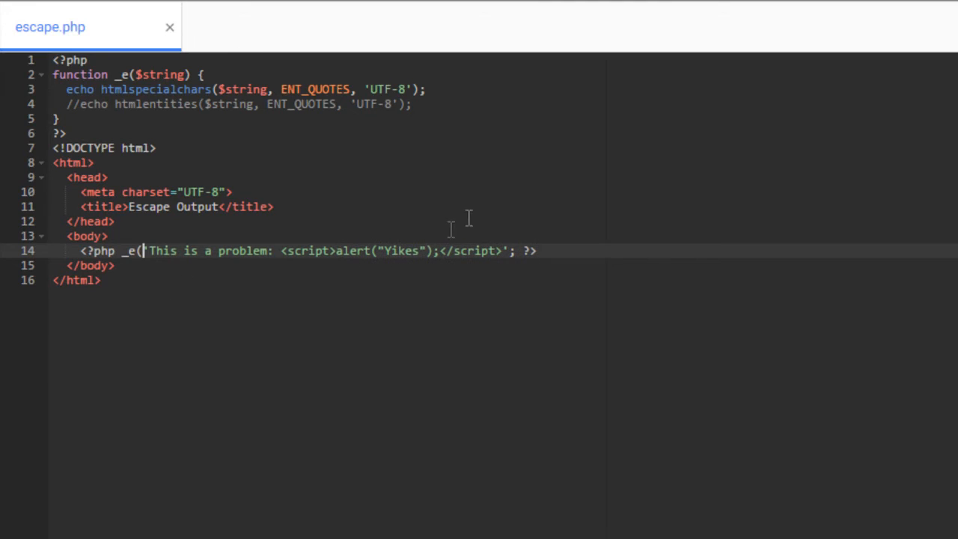
type("'")
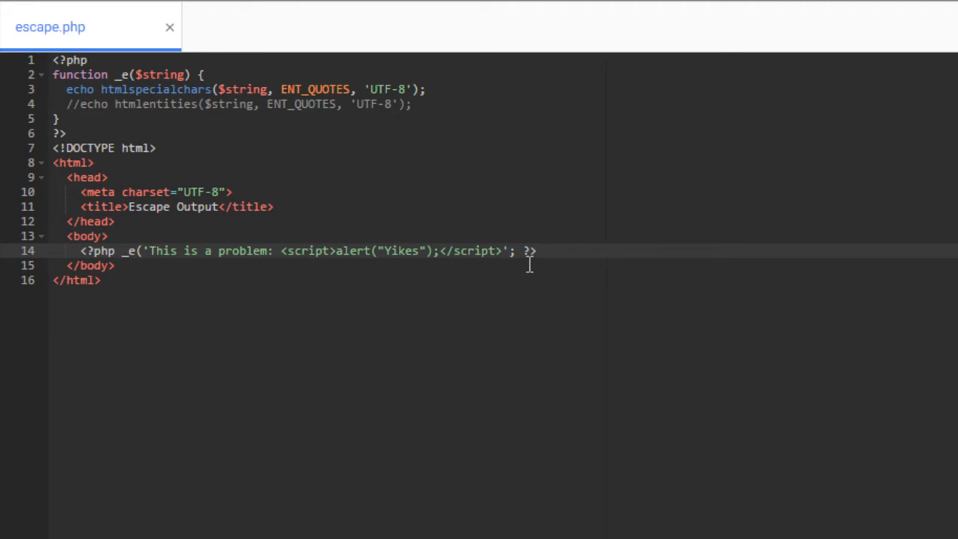
type(")")
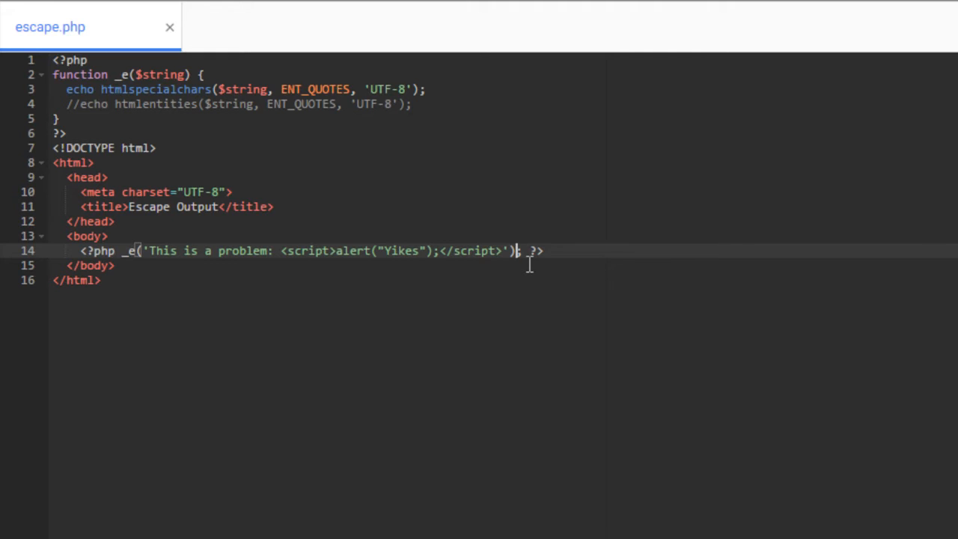
mouse_move(142, 247)
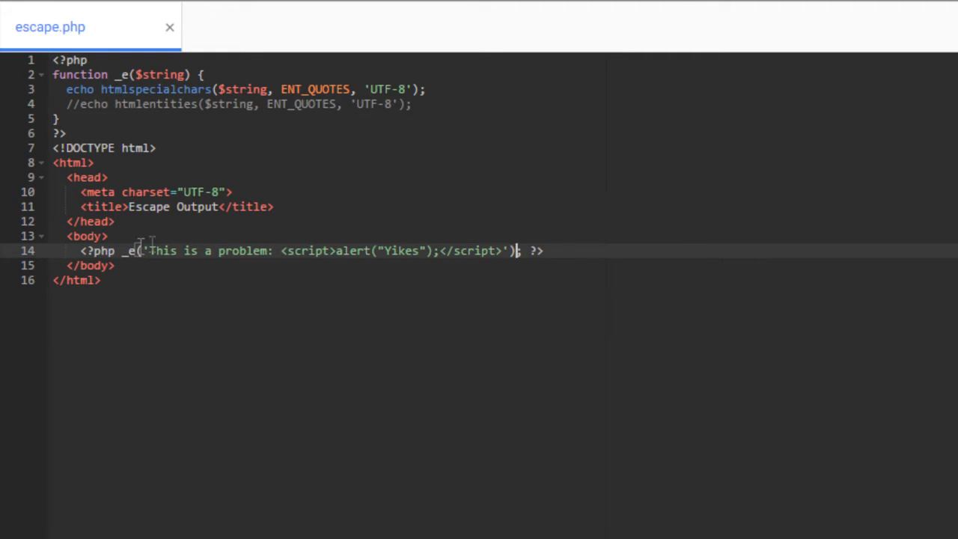
mouse_move(537, 250)
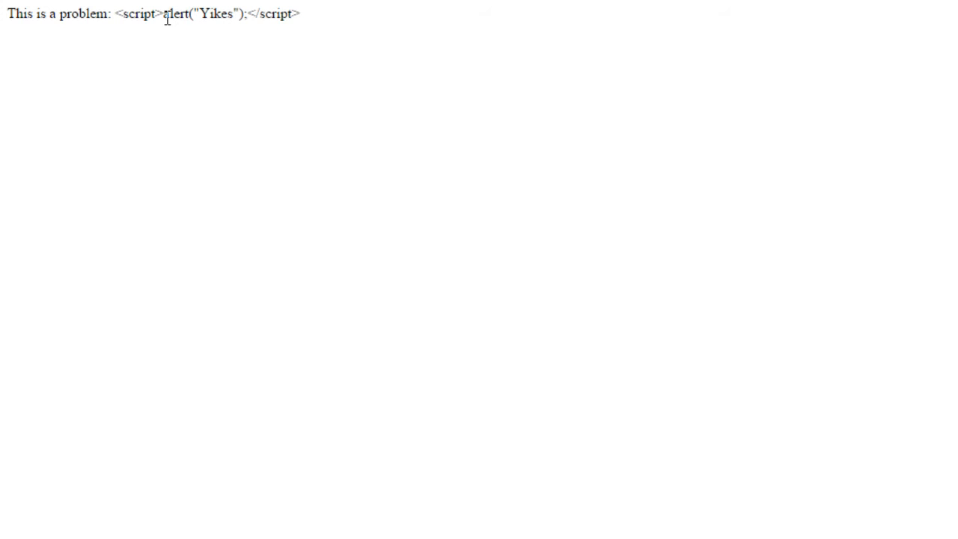
mouse_move(336, 38)
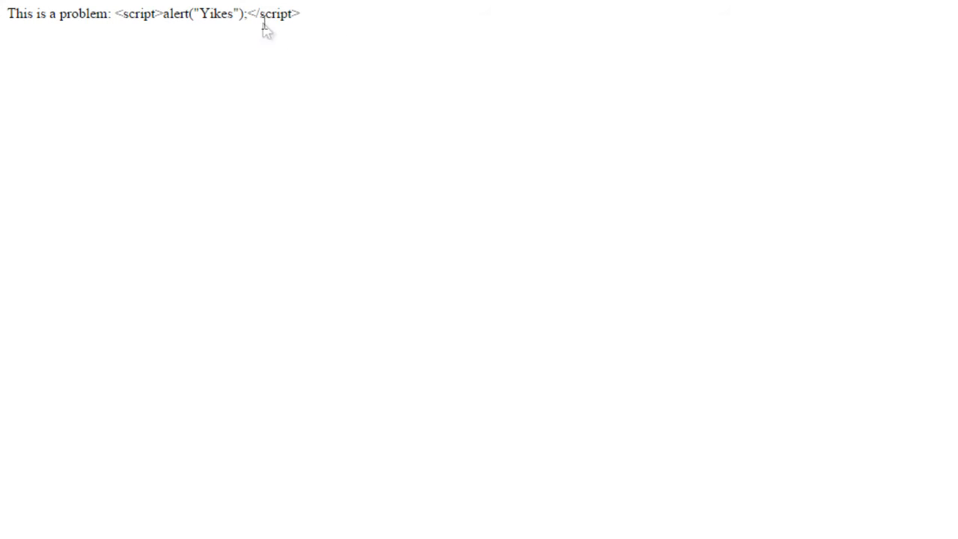
mouse_move(258, 14)
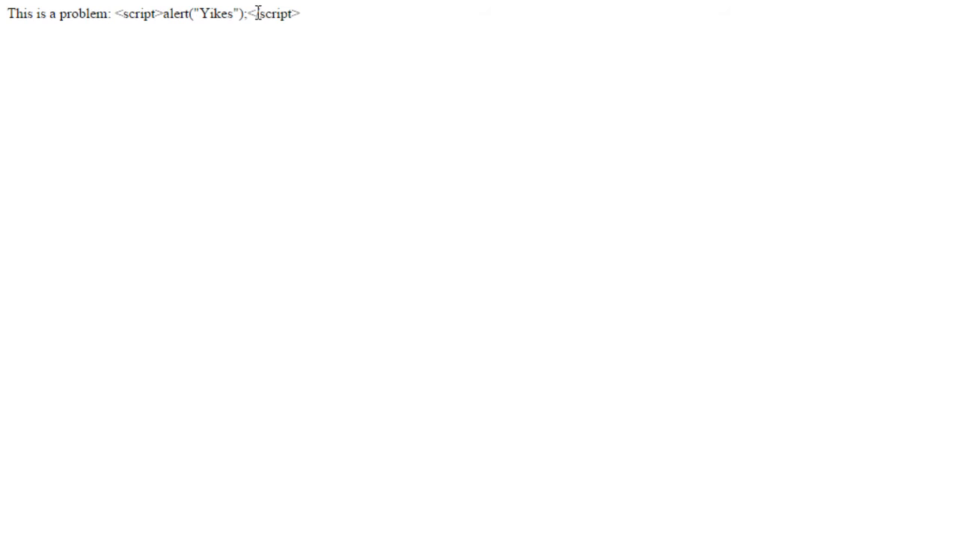
- Bring up the page's right-click menu after confirming the script tag renders as plain text
right_click(257, 18)
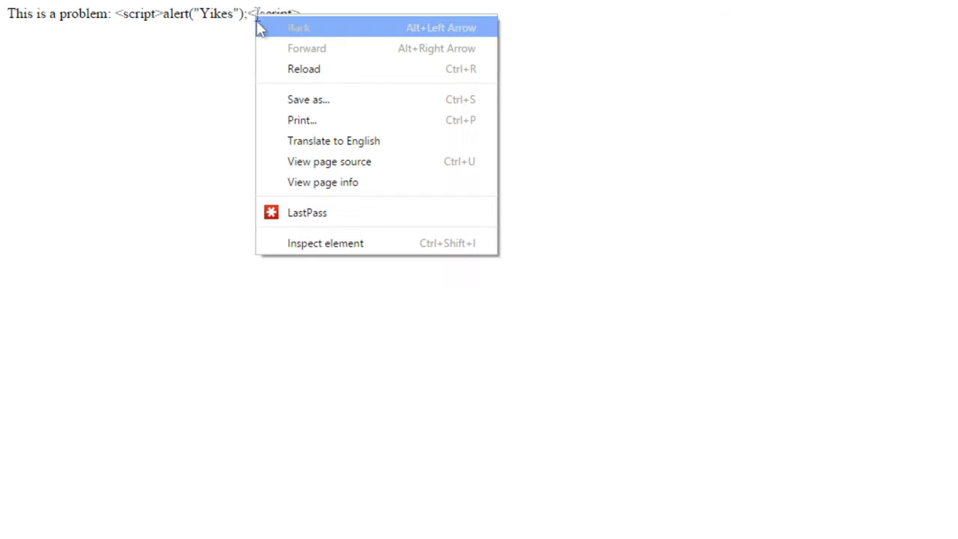
- View the page source showing the script tag as &lt;, &gt; and &quot; entities
left_click(329, 162)
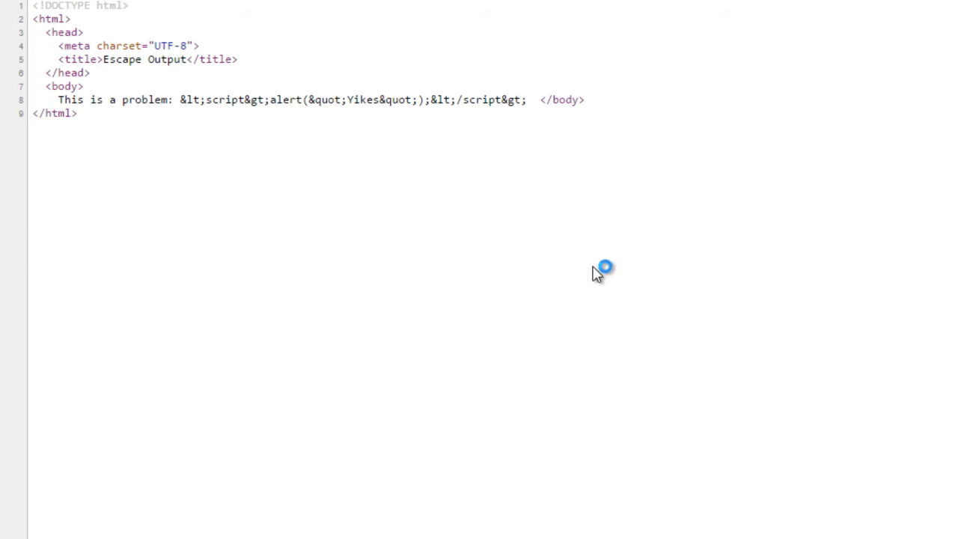
left_click(180, 99)
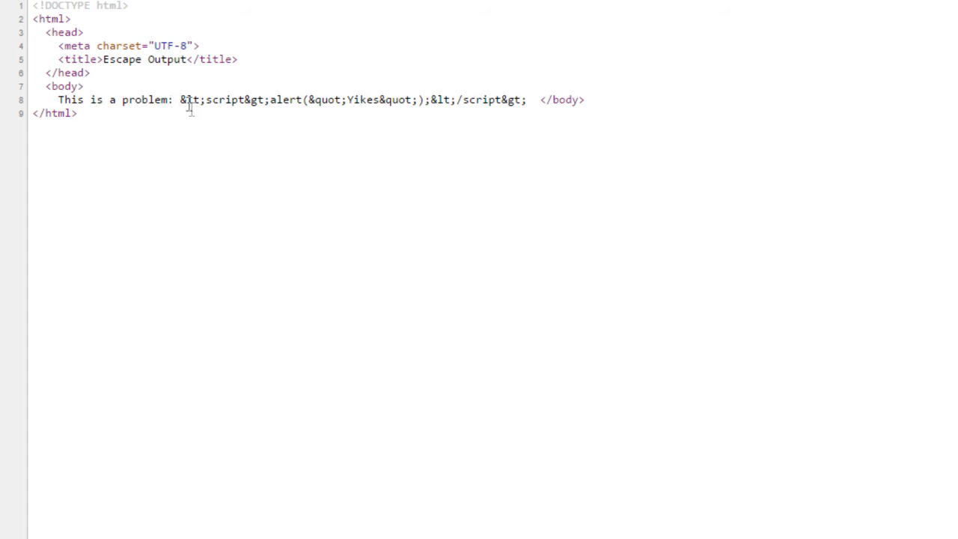
mouse_move(431, 143)
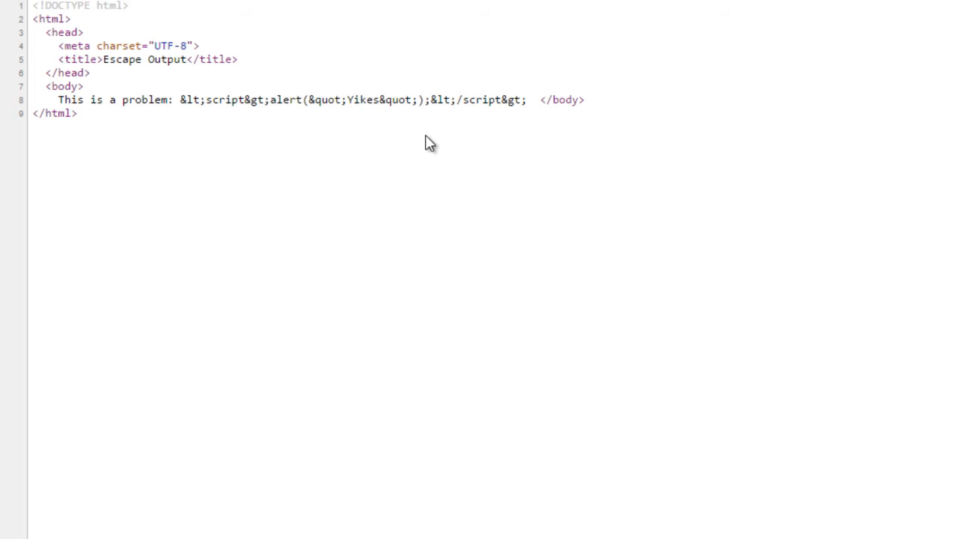
mouse_move(397, 142)
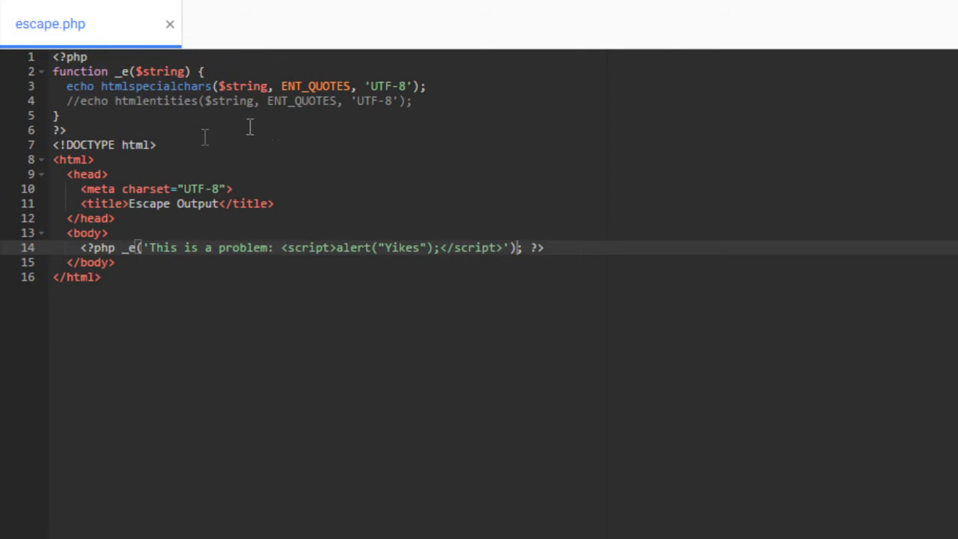
mouse_move(292, 210)
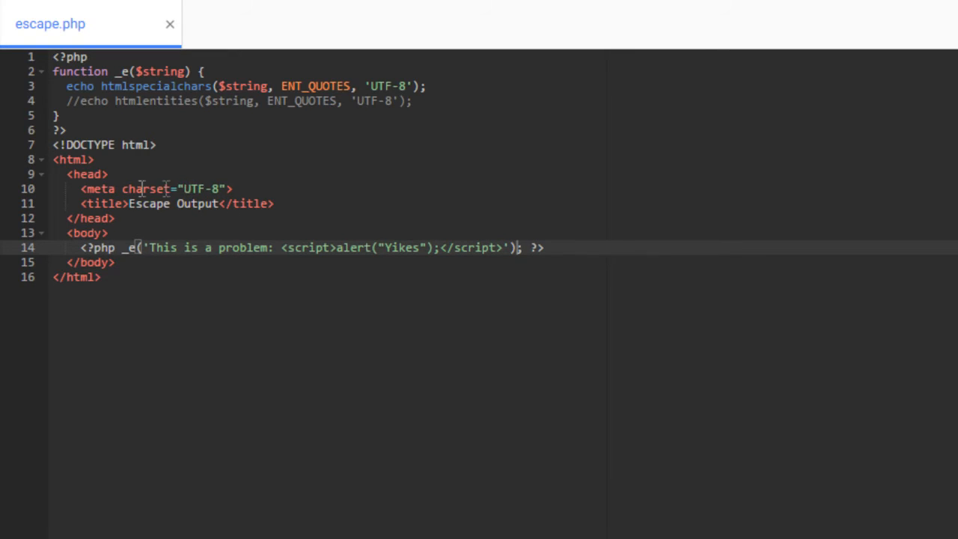
mouse_move(195, 188)
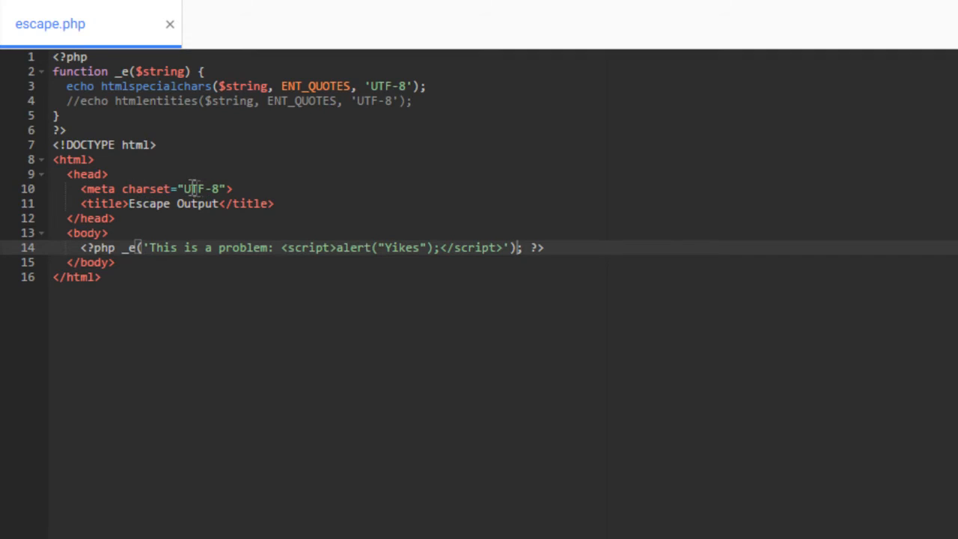
- Highlight the meta charset value "UTF-8" on line 10 of escape.php
left_click(219, 189)
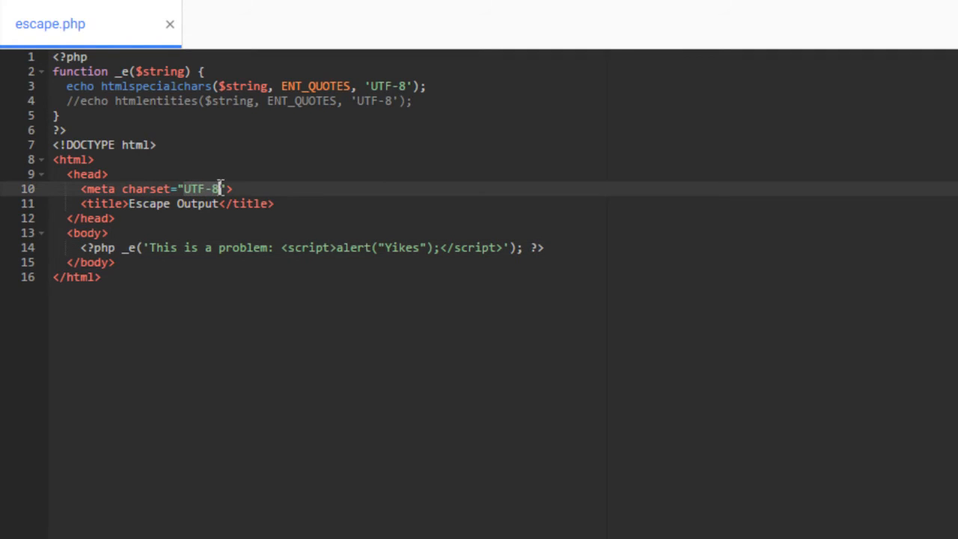
mouse_move(219, 201)
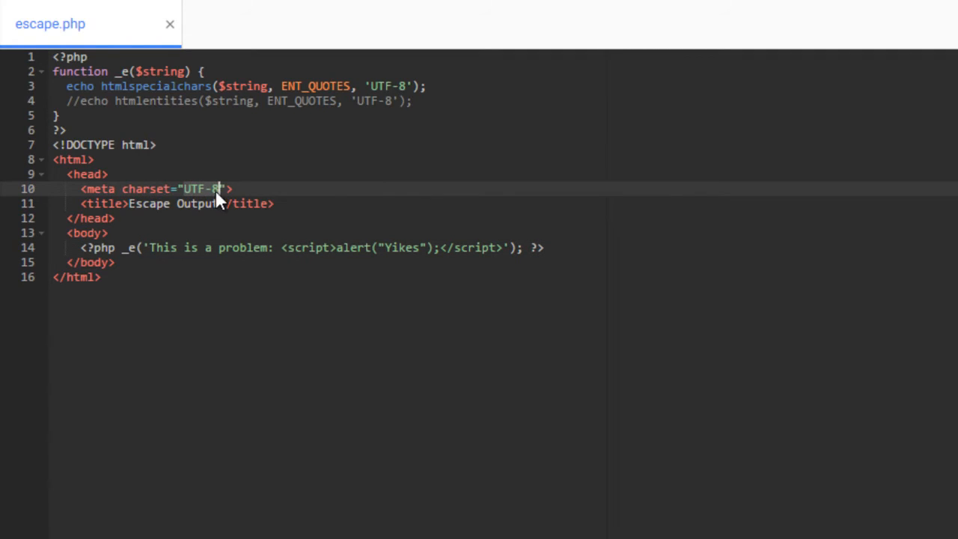
mouse_move(389, 82)
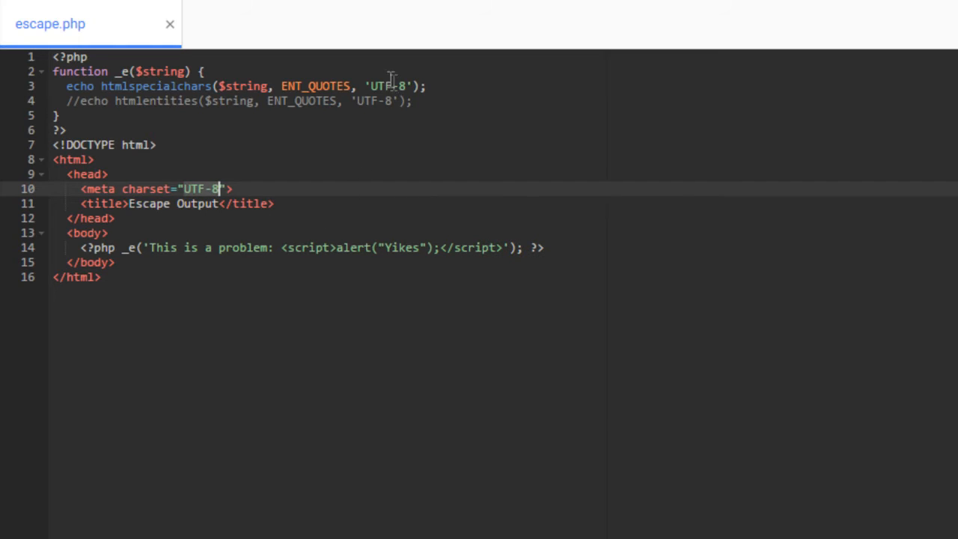
mouse_move(425, 92)
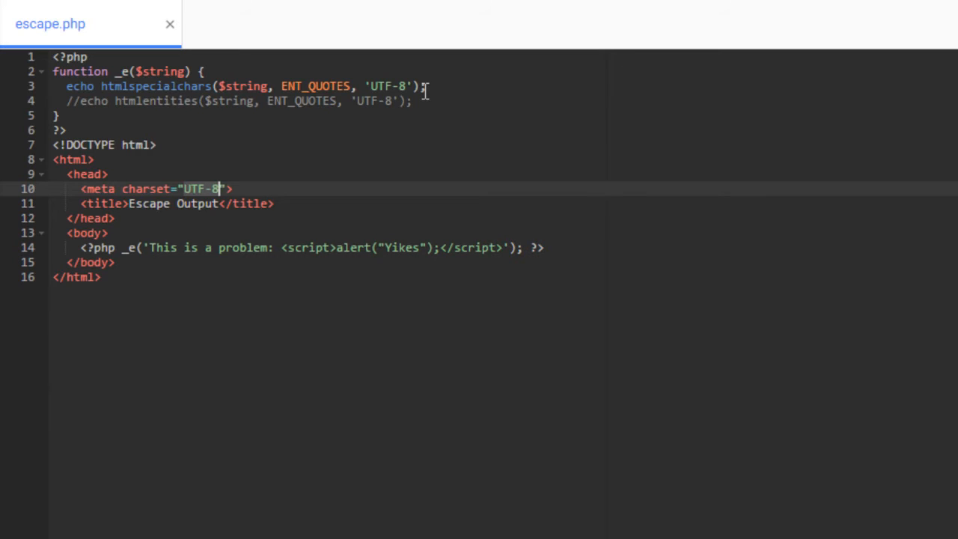
mouse_move(191, 204)
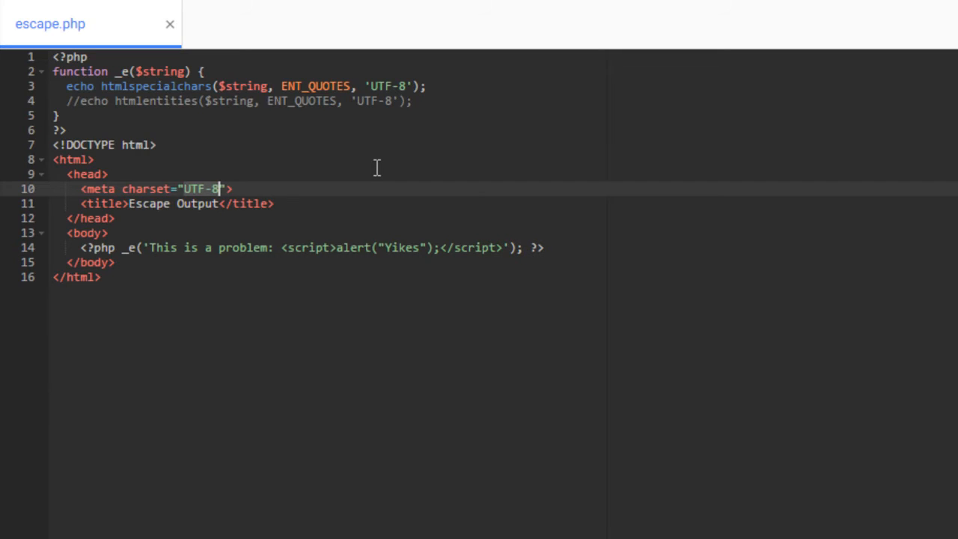
mouse_move(381, 90)
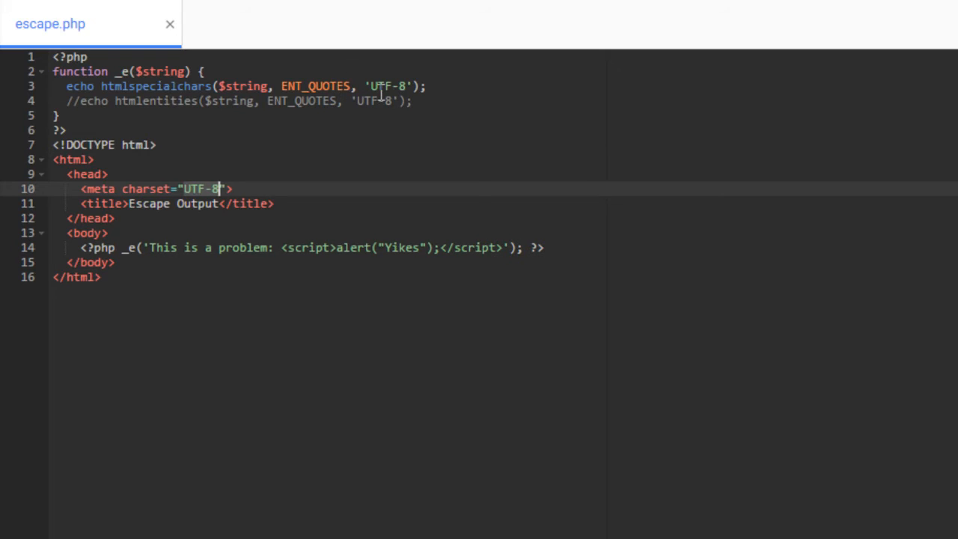
mouse_move(472, 85)
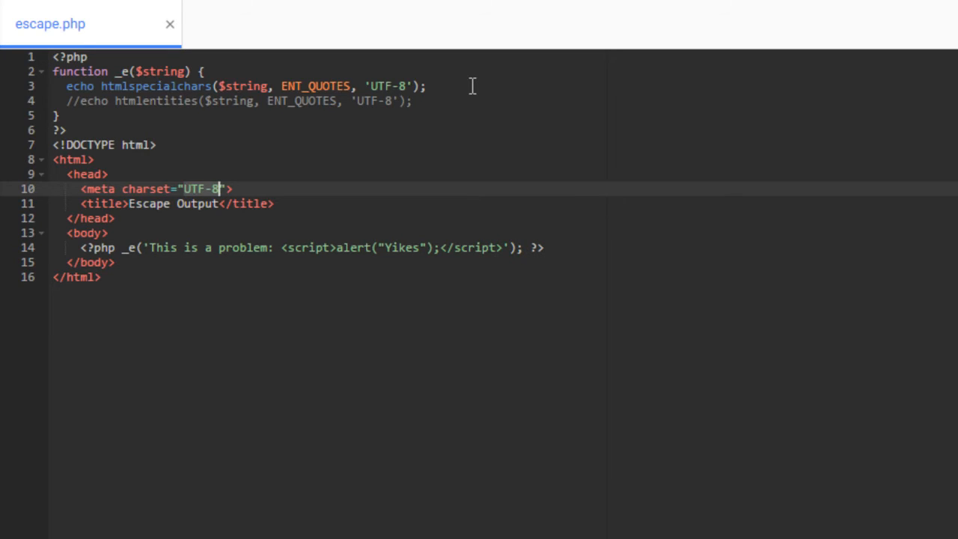
mouse_move(395, 170)
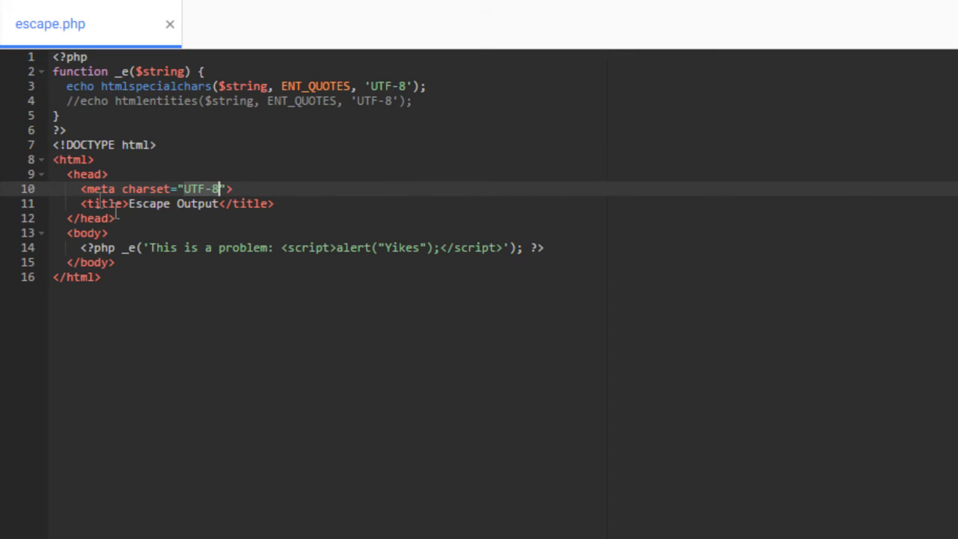
mouse_move(284, 186)
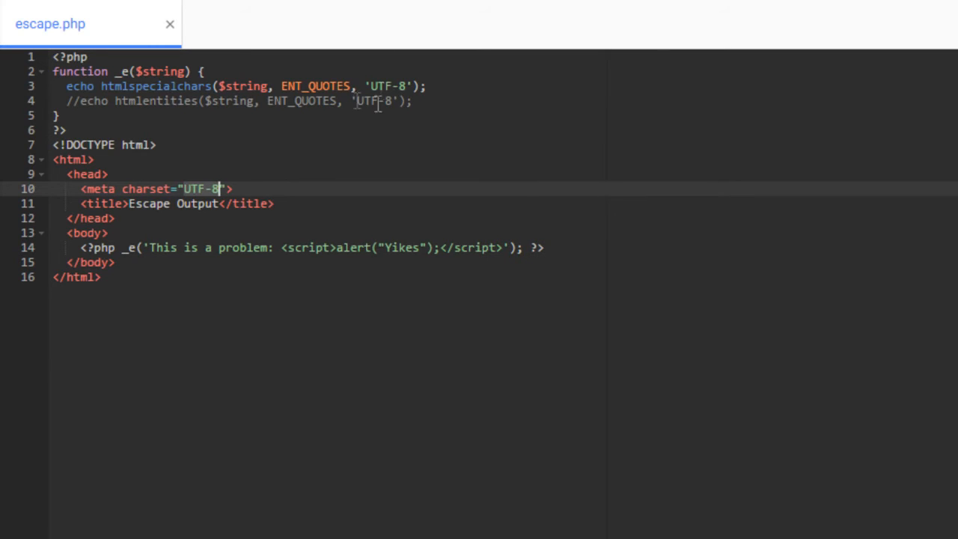
mouse_move(467, 86)
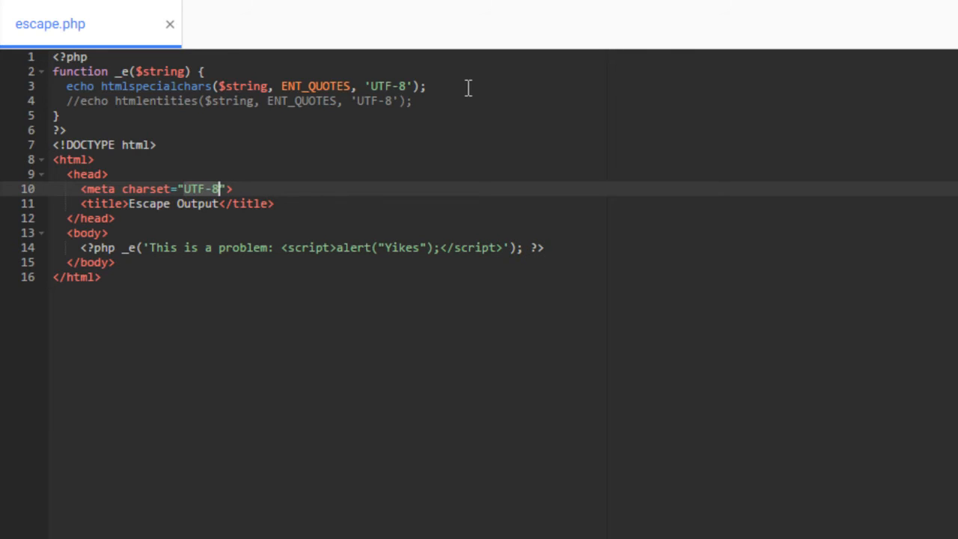
mouse_move(254, 158)
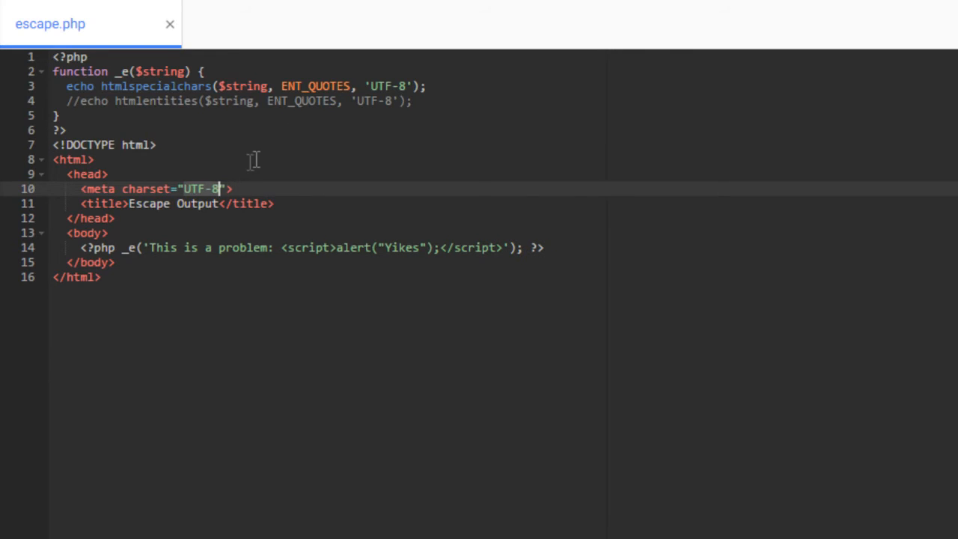
mouse_move(326, 88)
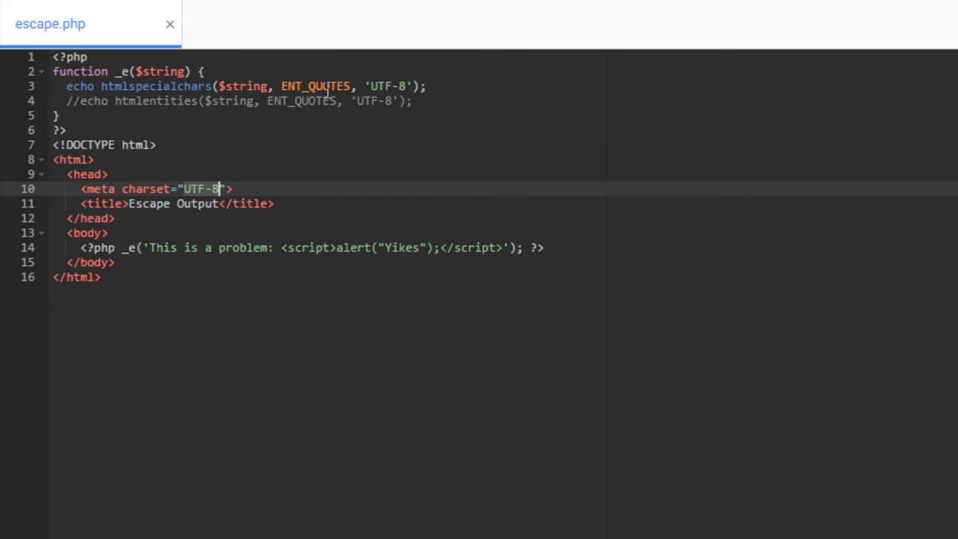
mouse_move(326, 92)
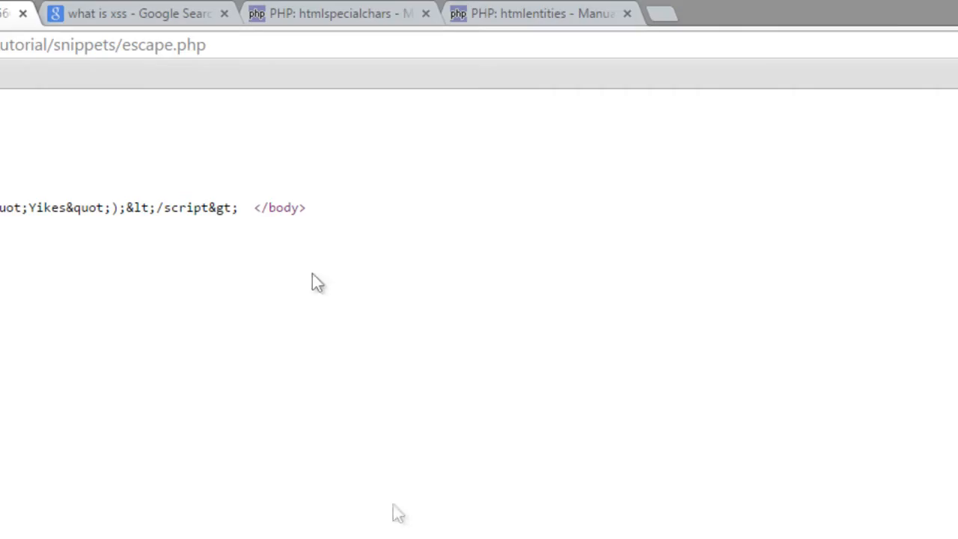
- Switch to the htmlspecialchars manual tab and scroll to its translations performed list
left_click(336, 14)
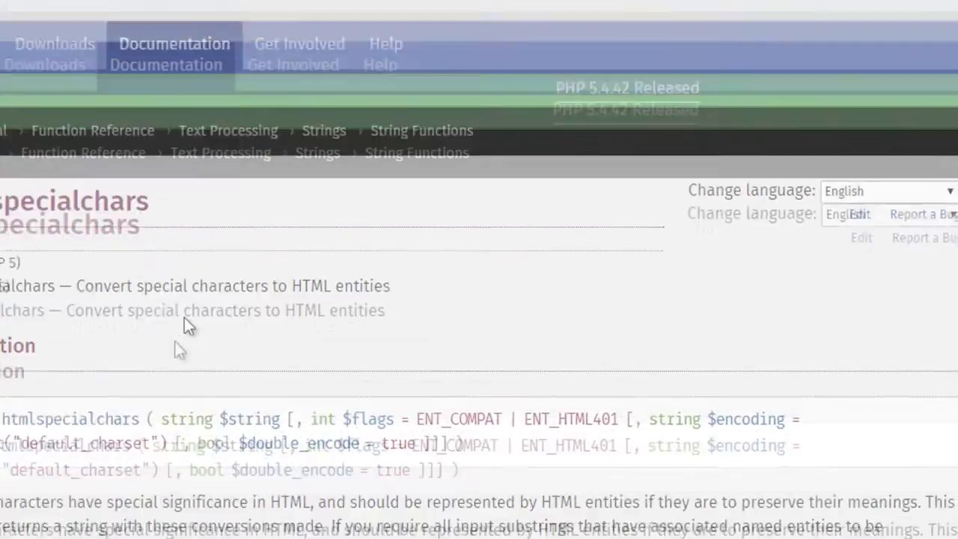
scroll("down", 3)
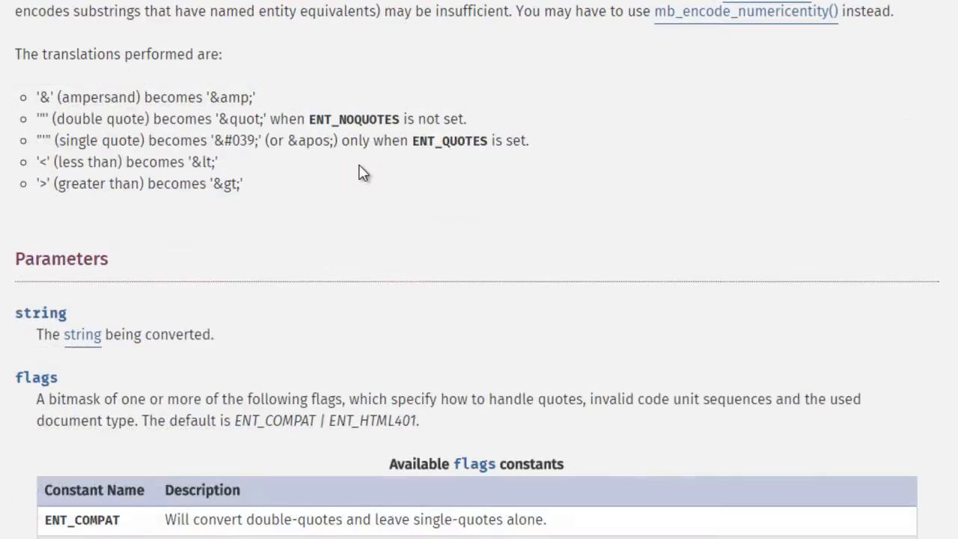
scroll("down", 3)
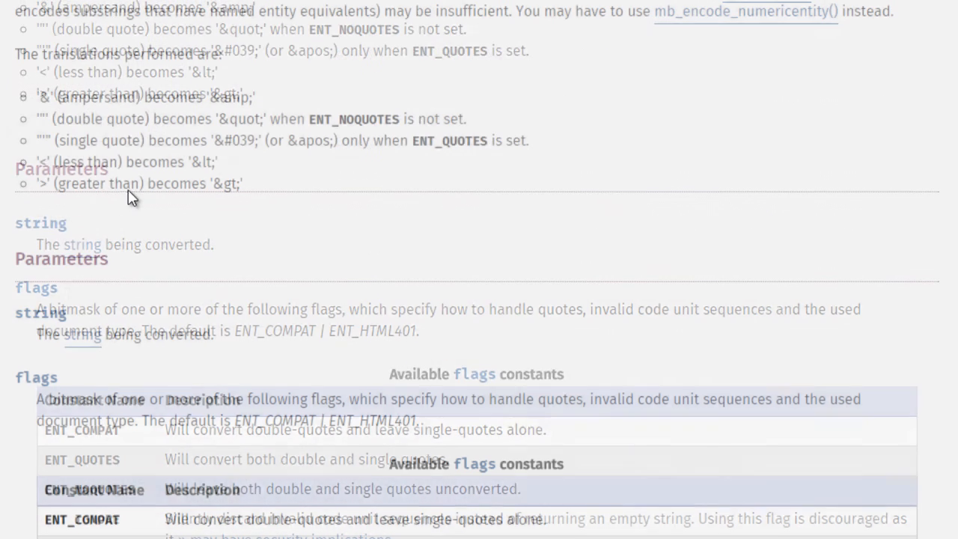
scroll("up", 3)
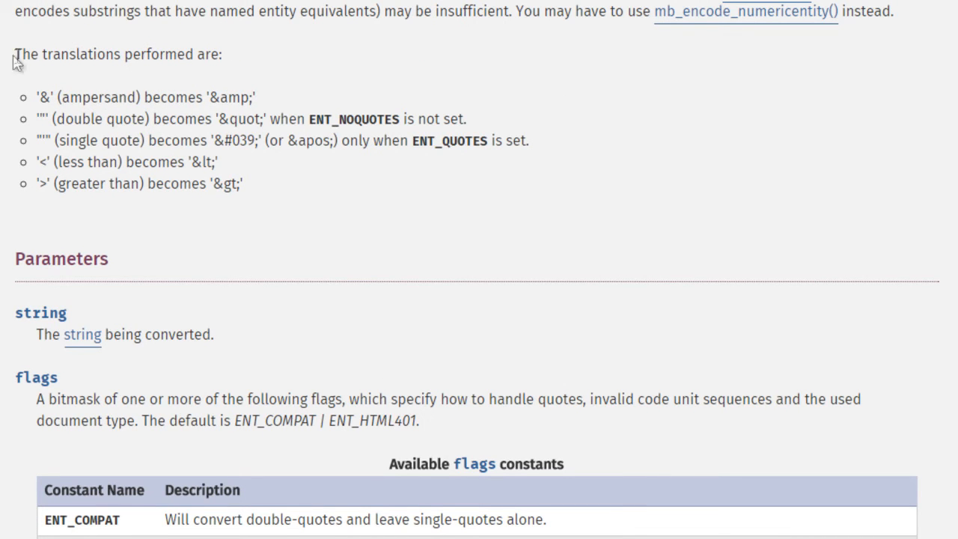
mouse_move(233, 60)
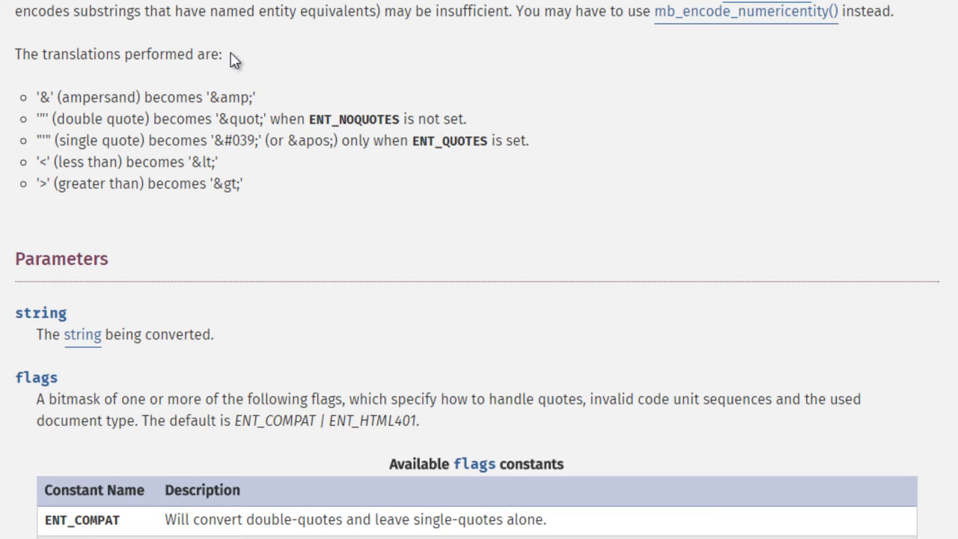
mouse_move(251, 71)
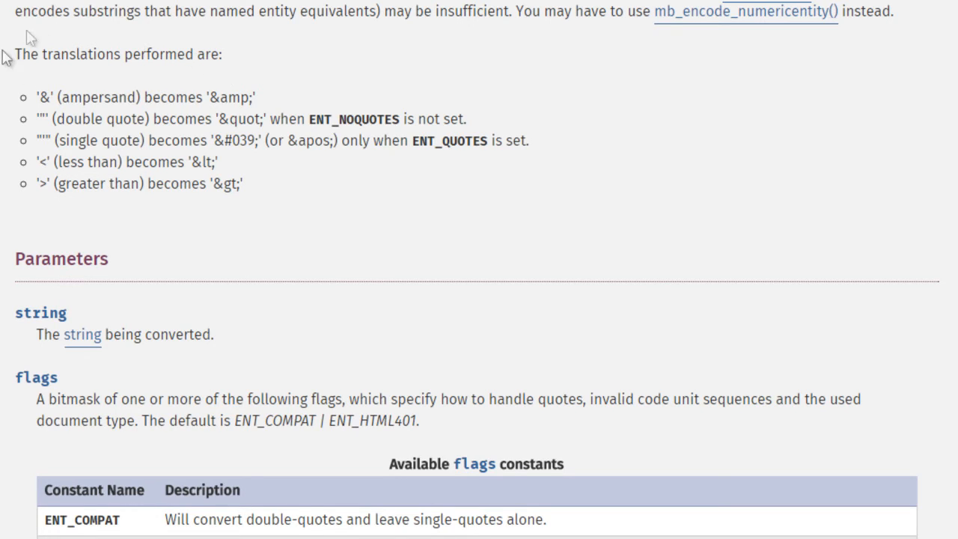
mouse_move(105, 113)
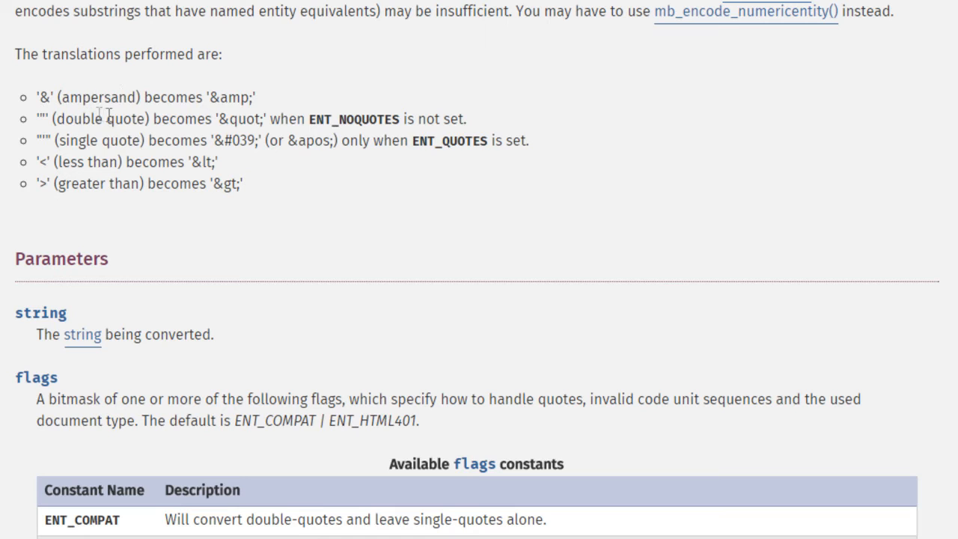
mouse_move(112, 166)
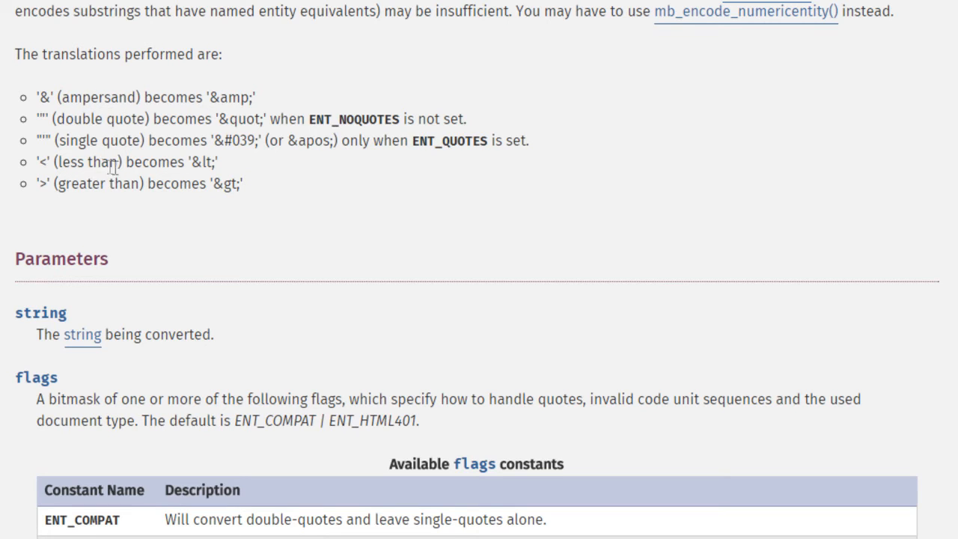
mouse_move(294, 191)
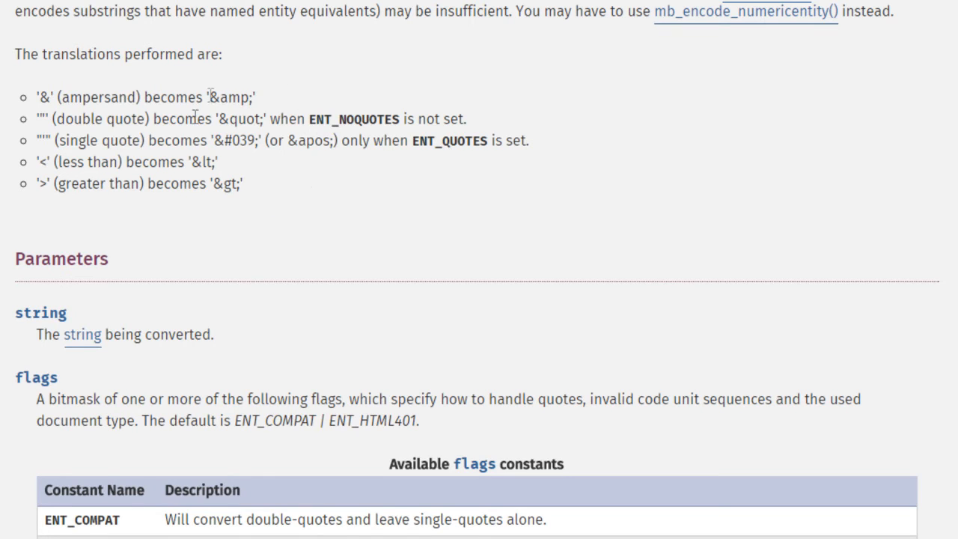
mouse_move(296, 185)
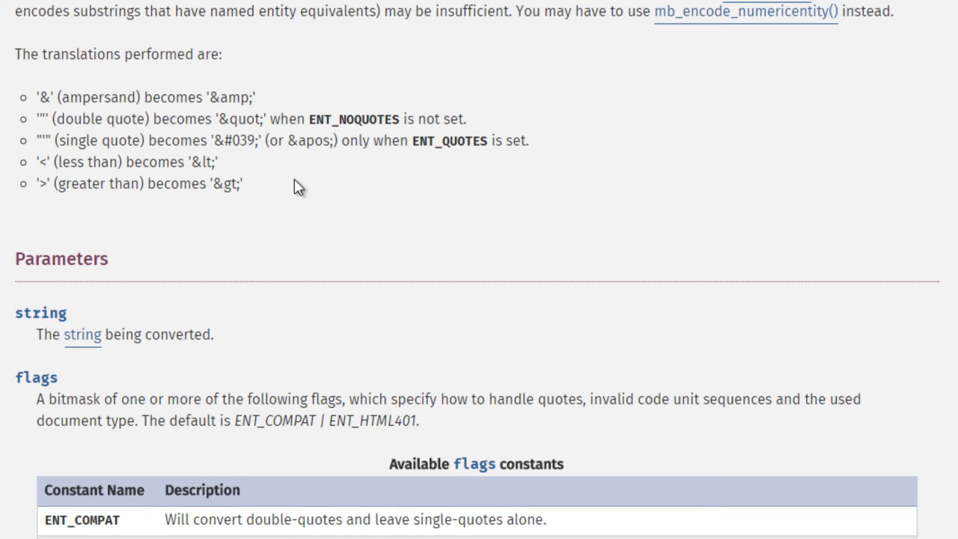
mouse_move(183, 188)
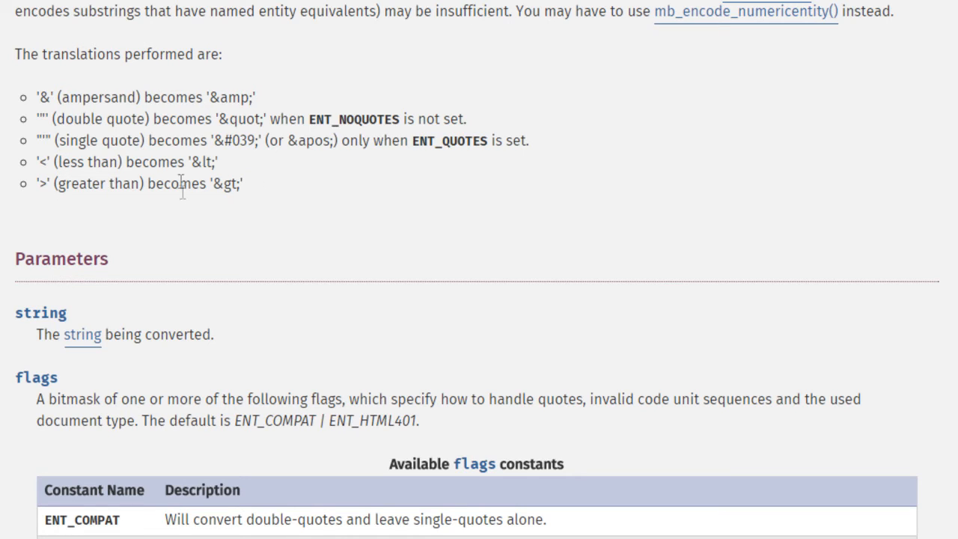
- Scroll through the flags constants table from ENT_COMPAT to ENT_HTML5, noting ENT_QUOTES
scroll("down", 3)
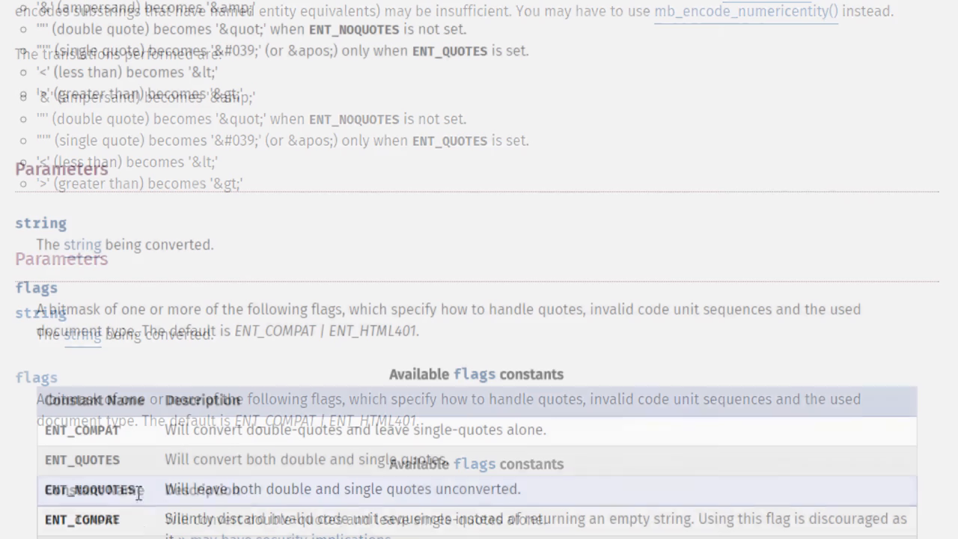
scroll("down", 3)
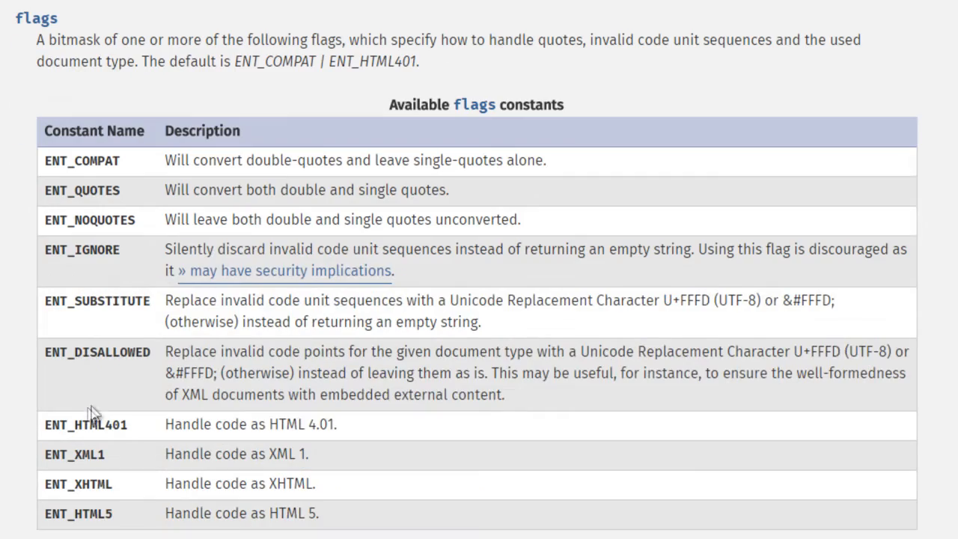
scroll("up", 3)
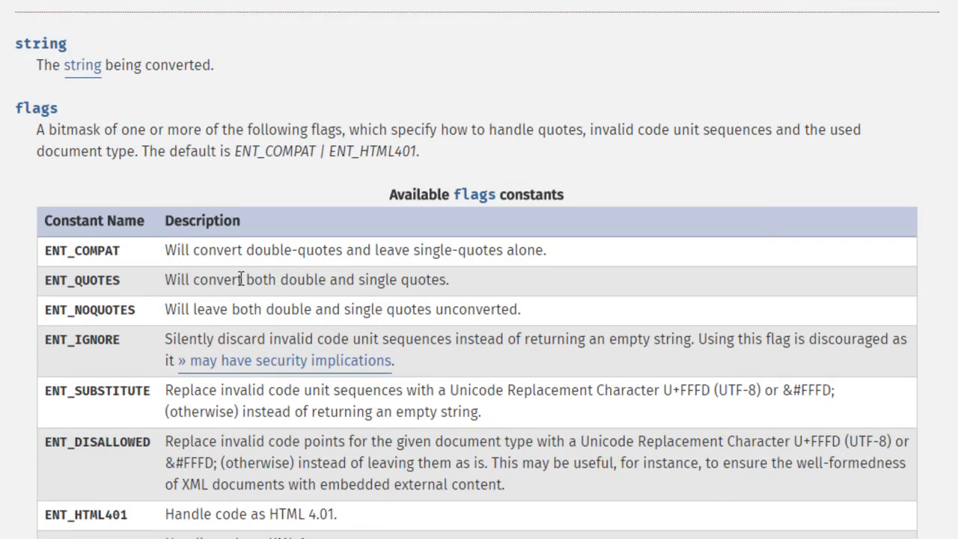
scroll("up", 3)
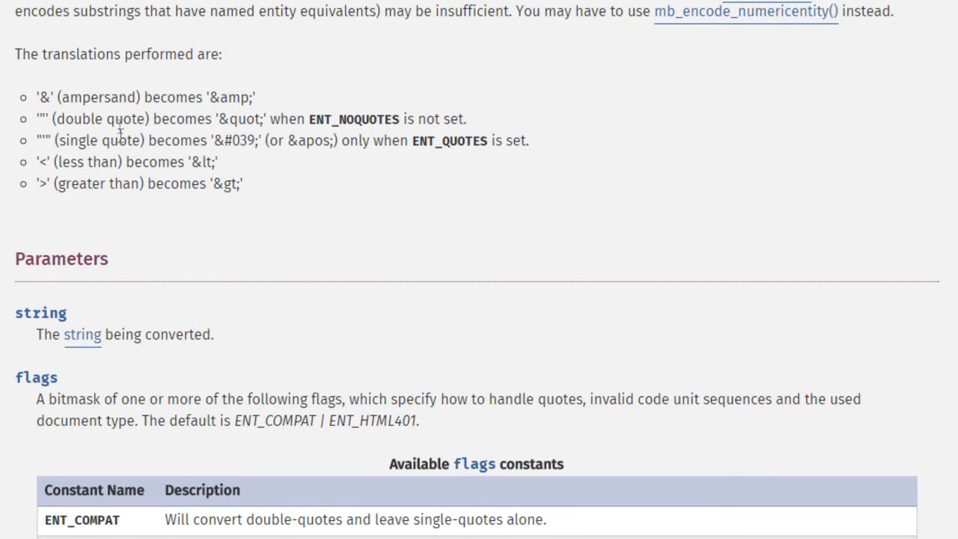
scroll("down", 3)
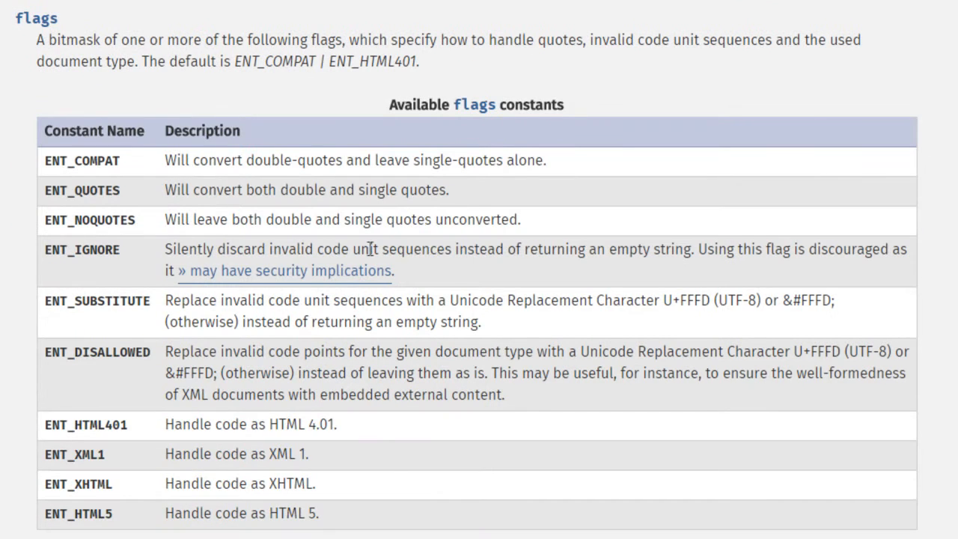
mouse_move(437, 251)
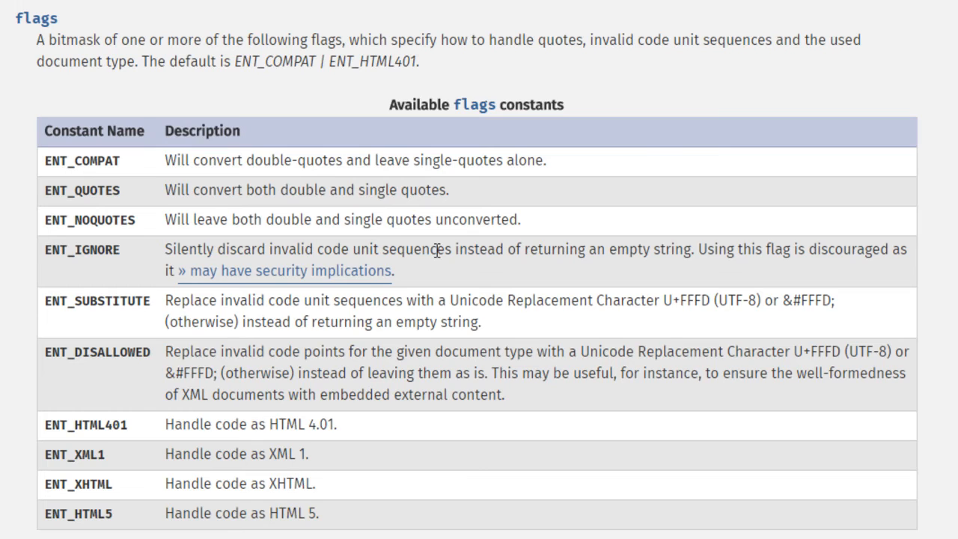
mouse_move(120, 177)
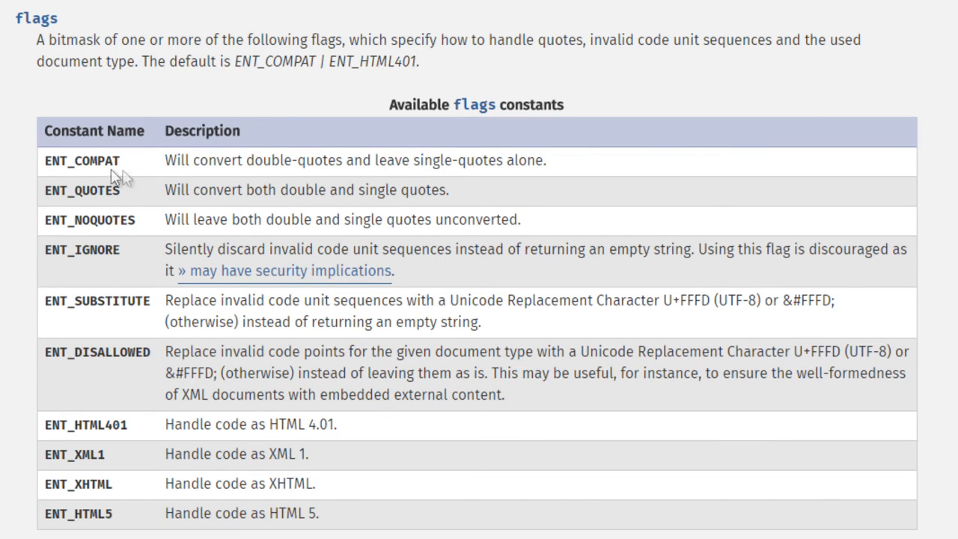
mouse_move(302, 193)
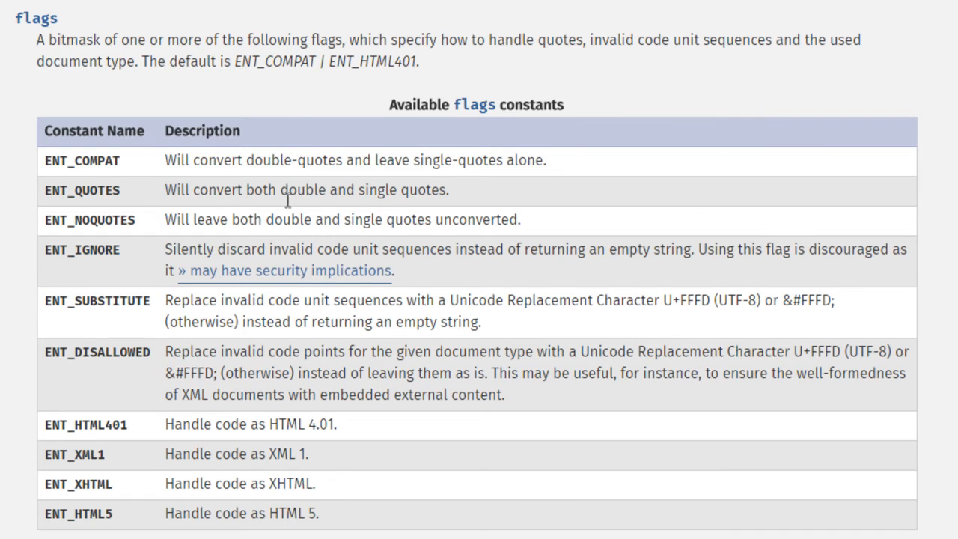
mouse_move(389, 199)
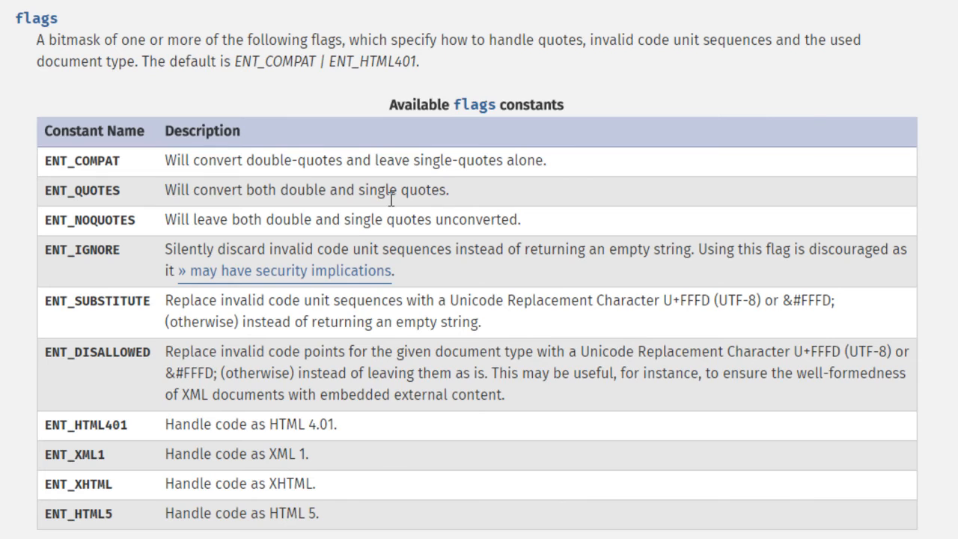
mouse_move(421, 247)
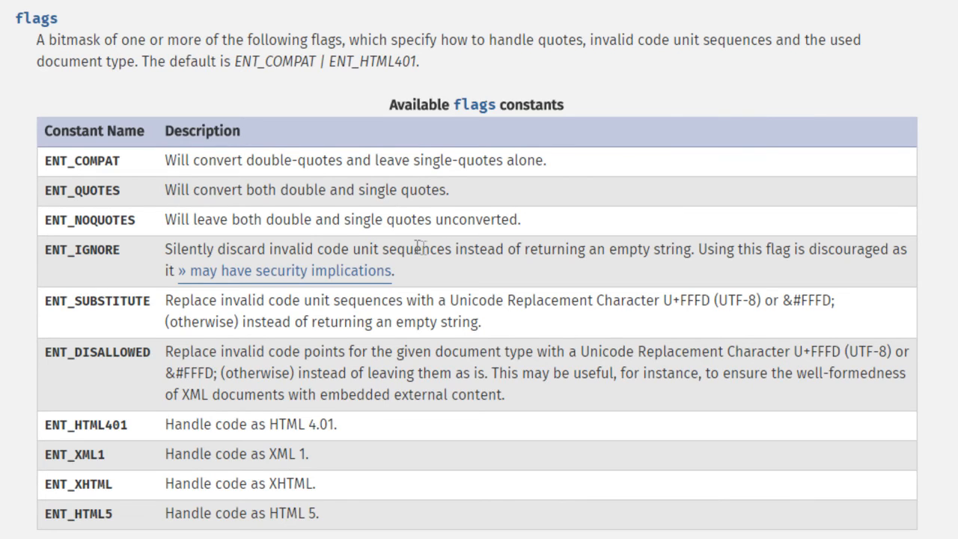
mouse_move(492, 229)
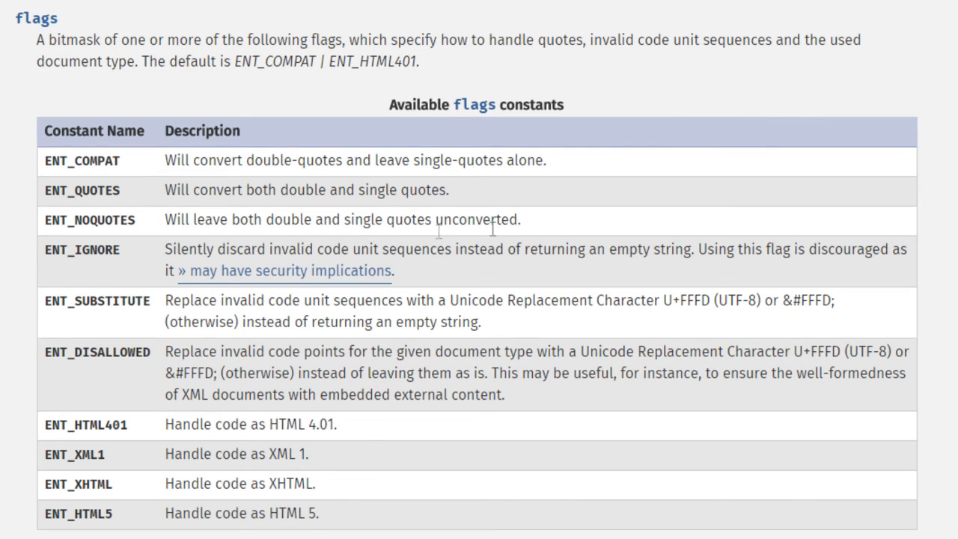
mouse_move(46, 221)
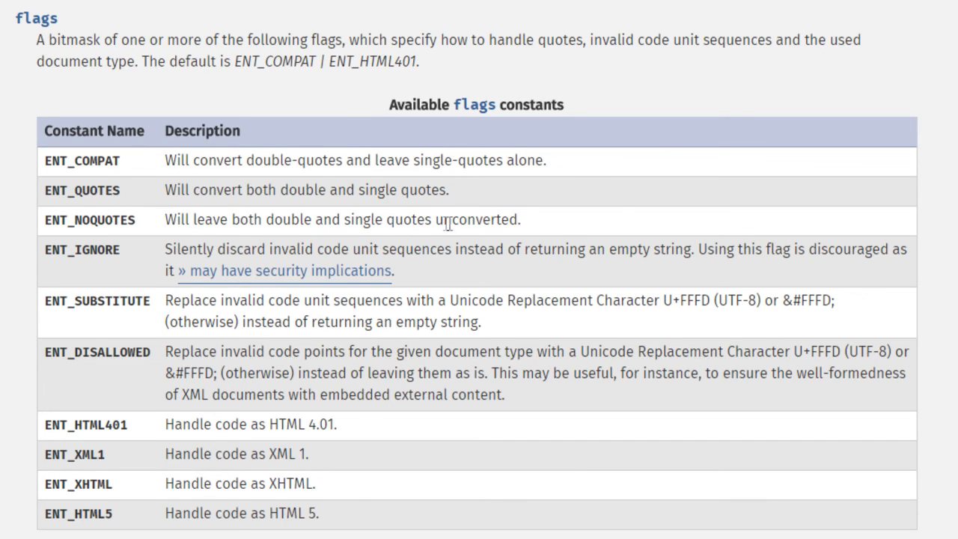
mouse_move(84, 164)
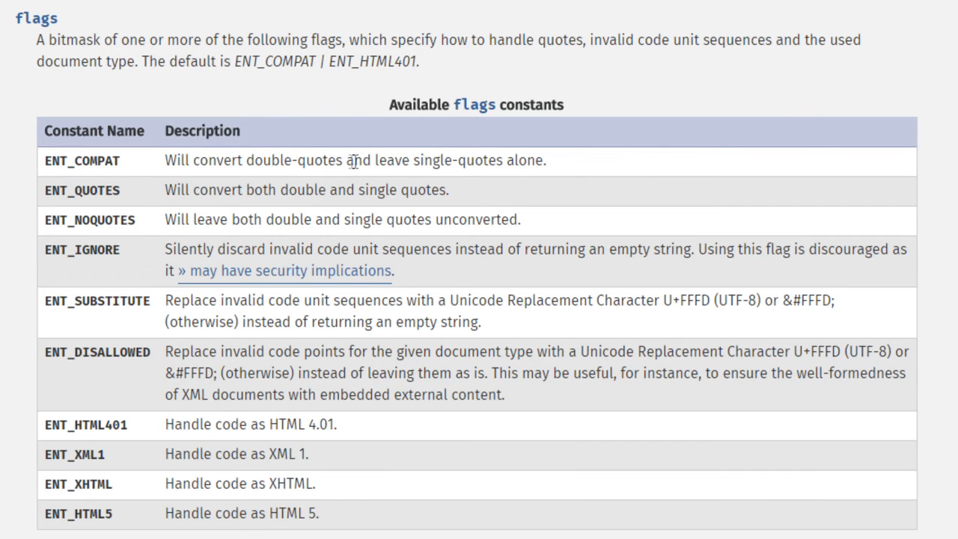
mouse_move(659, 166)
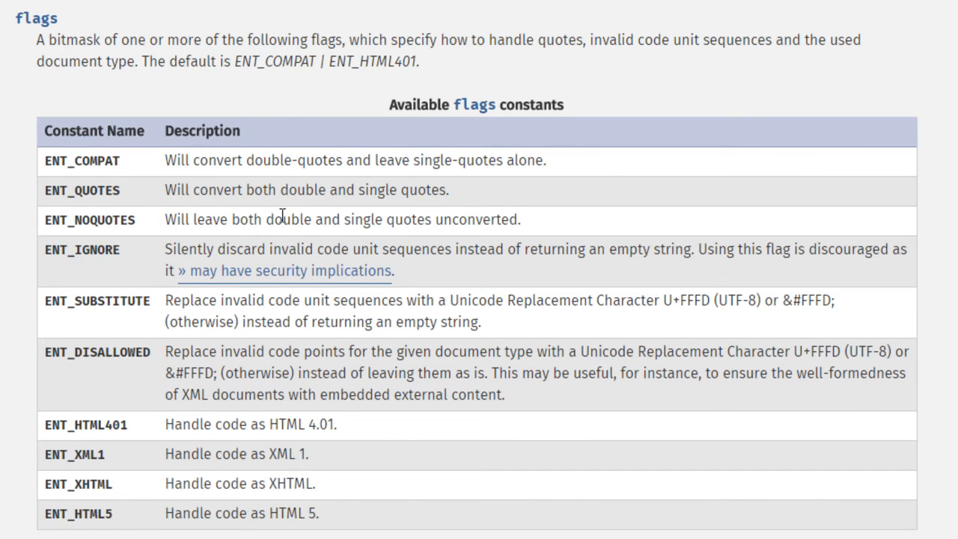
mouse_move(300, 257)
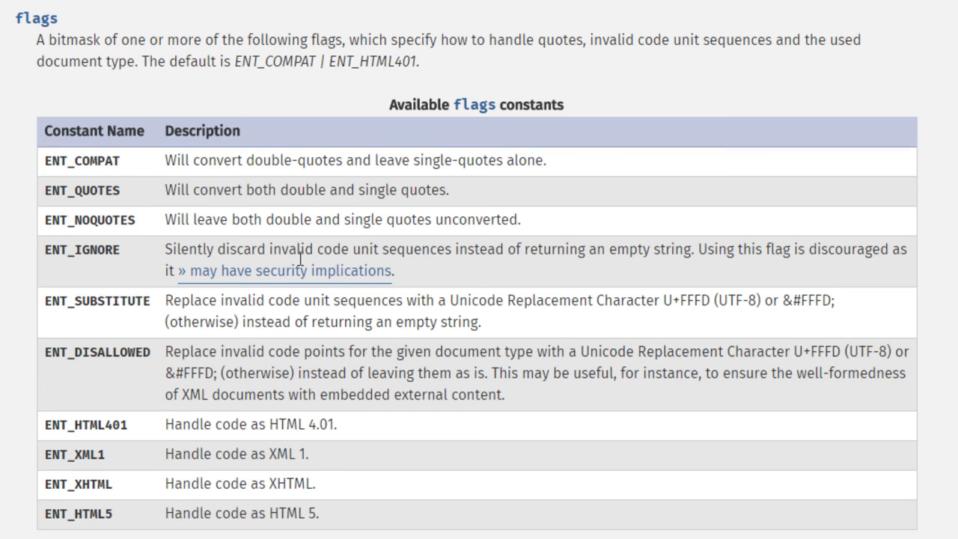
mouse_move(46, 192)
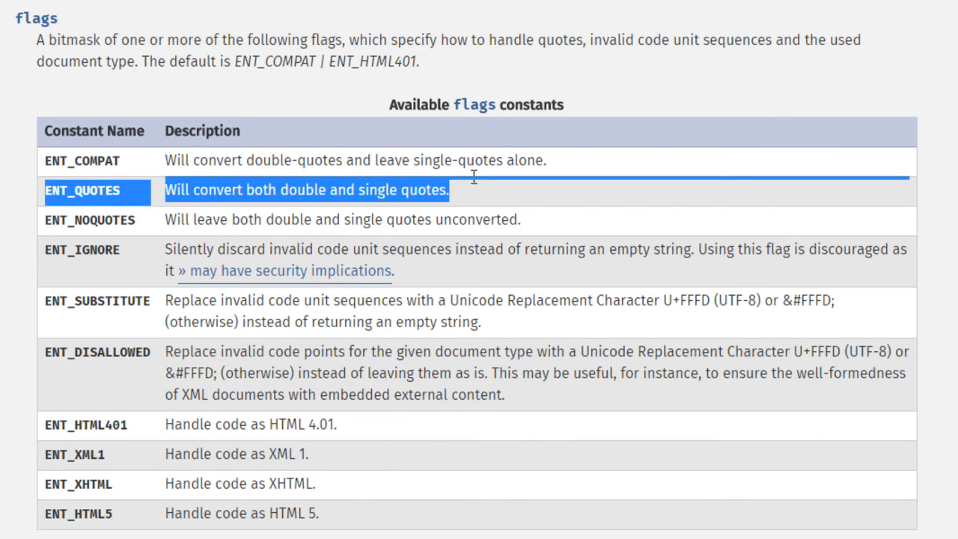
- Clear the ENT_QUOTES highlight and scroll back up toward the htmlentities link
left_click(60, 188)
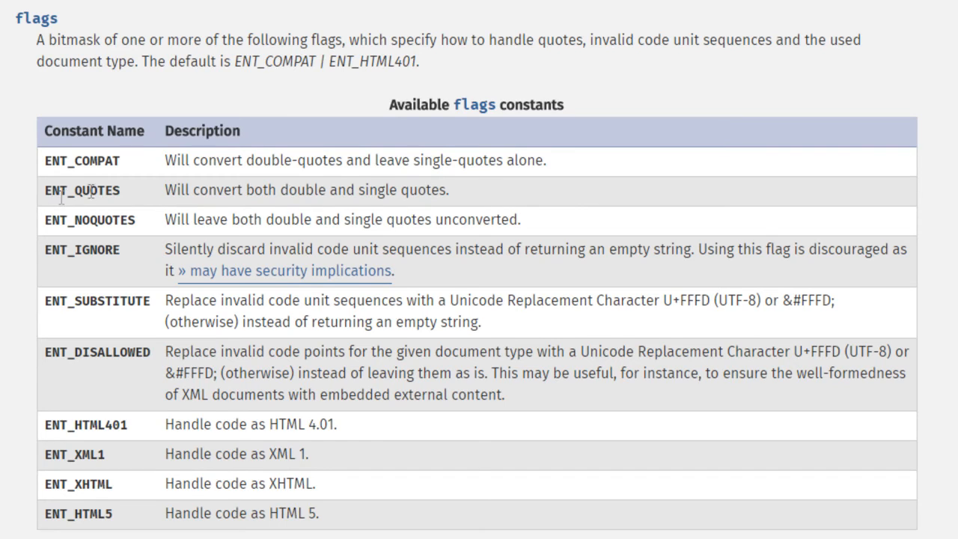
mouse_move(366, 127)
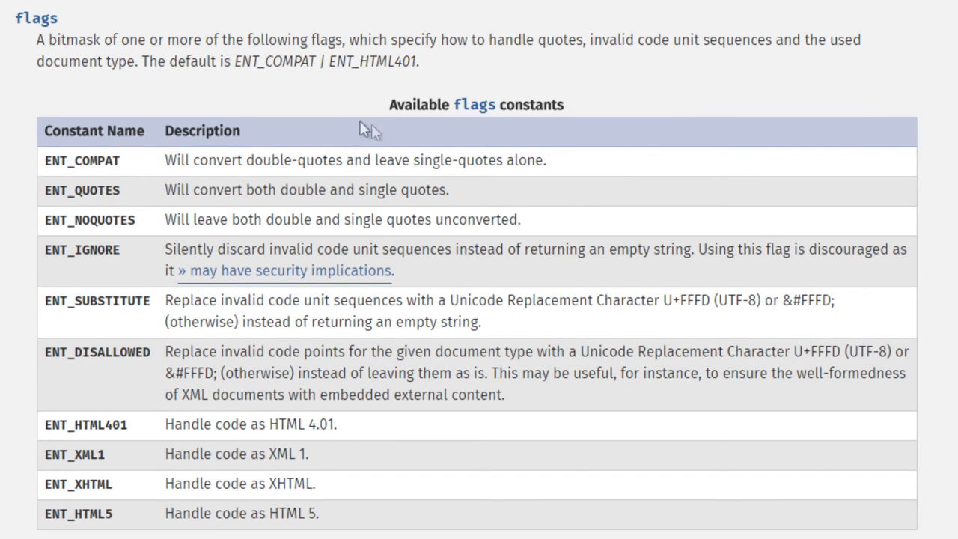
mouse_move(347, 129)
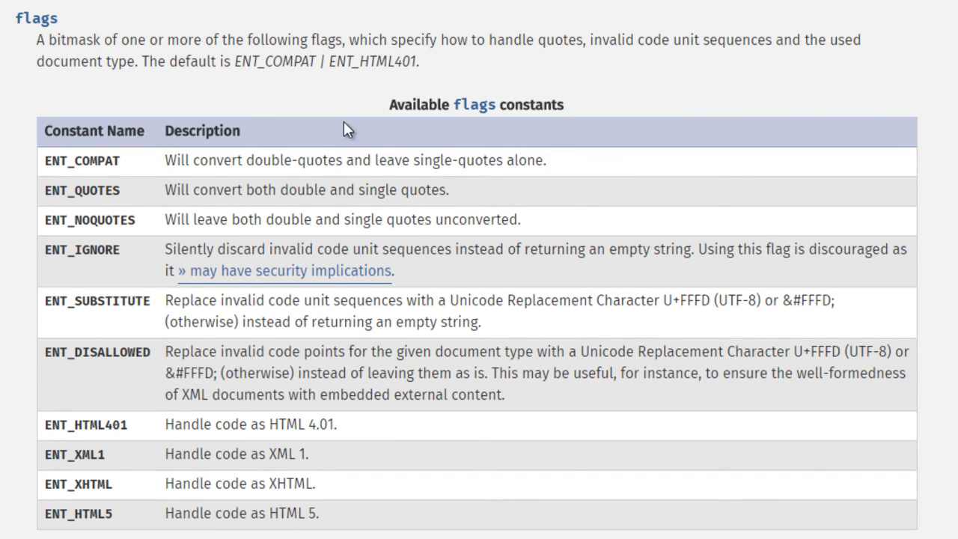
mouse_move(305, 129)
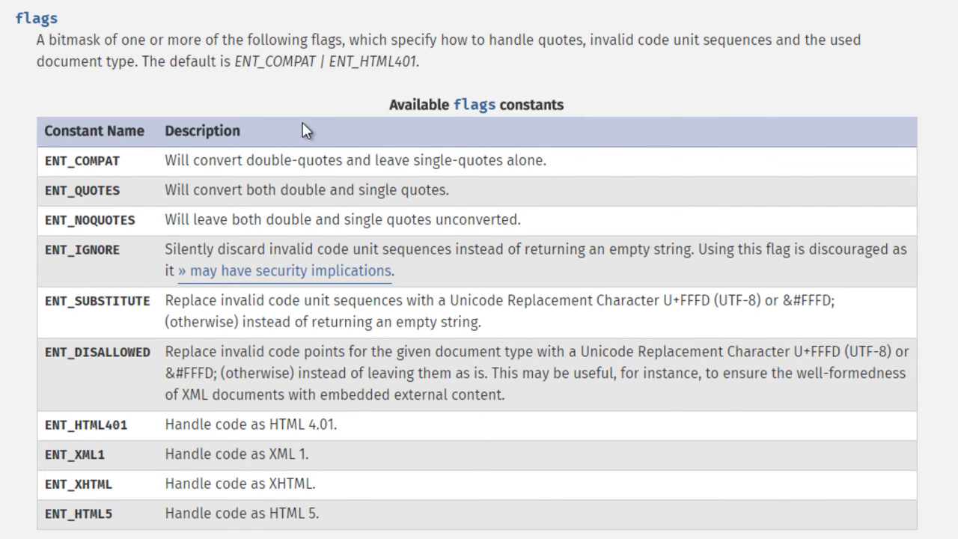
mouse_move(275, 122)
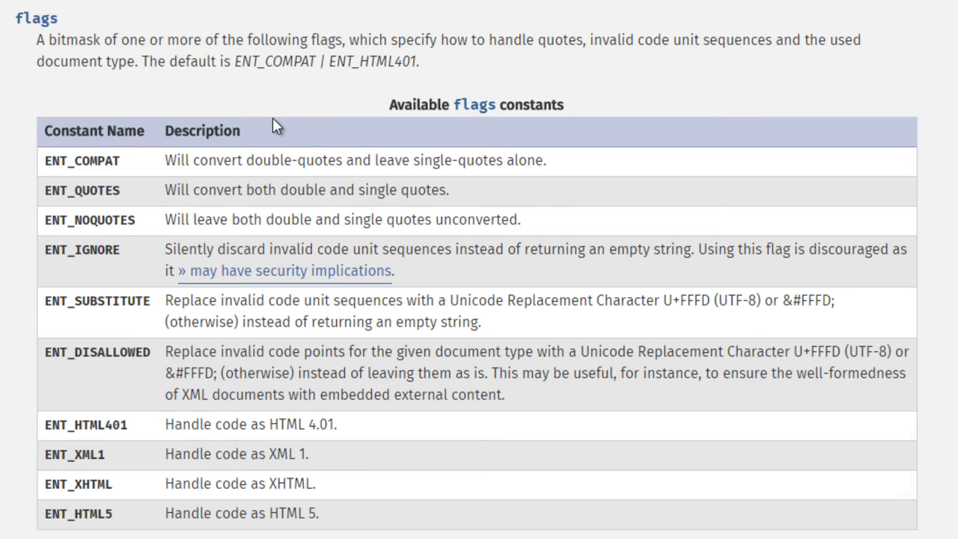
scroll("up", 3)
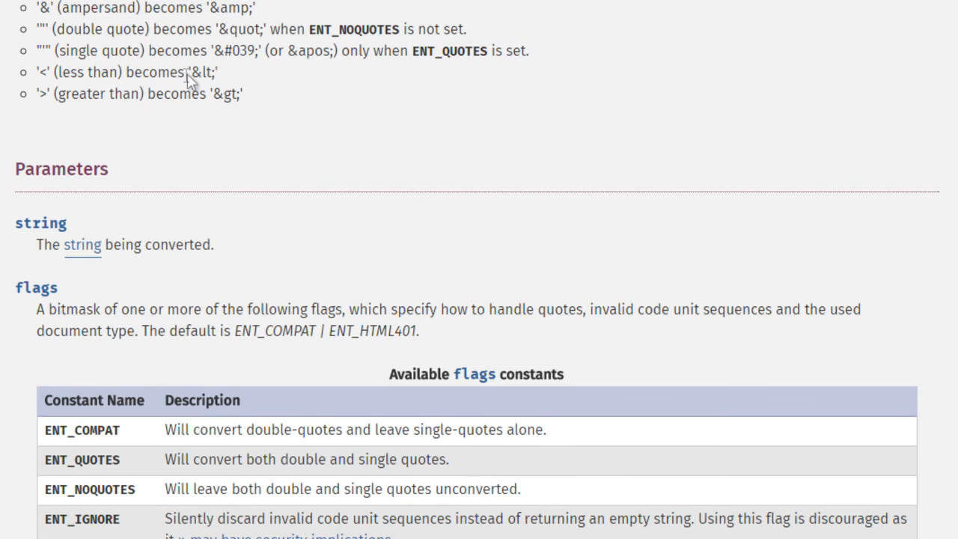
scroll("up", 3)
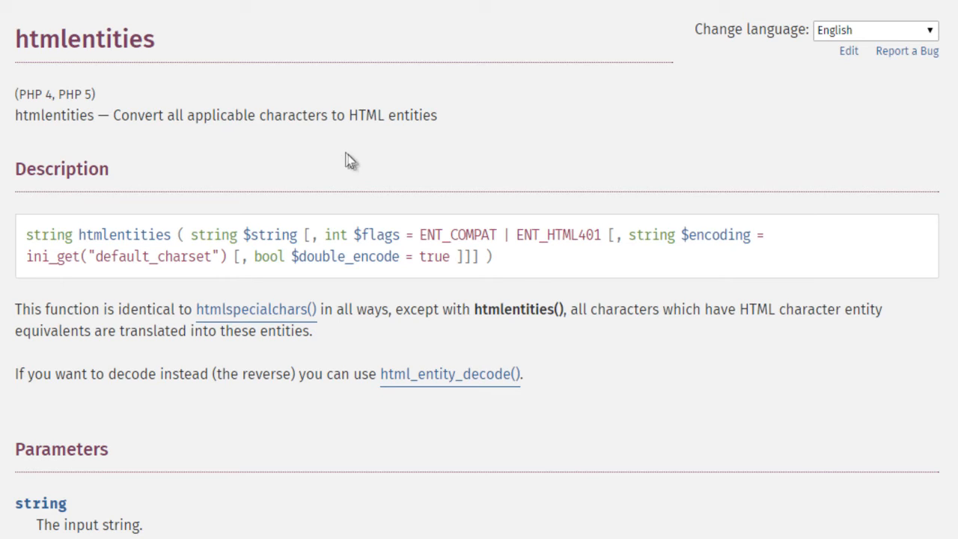
mouse_move(374, 138)
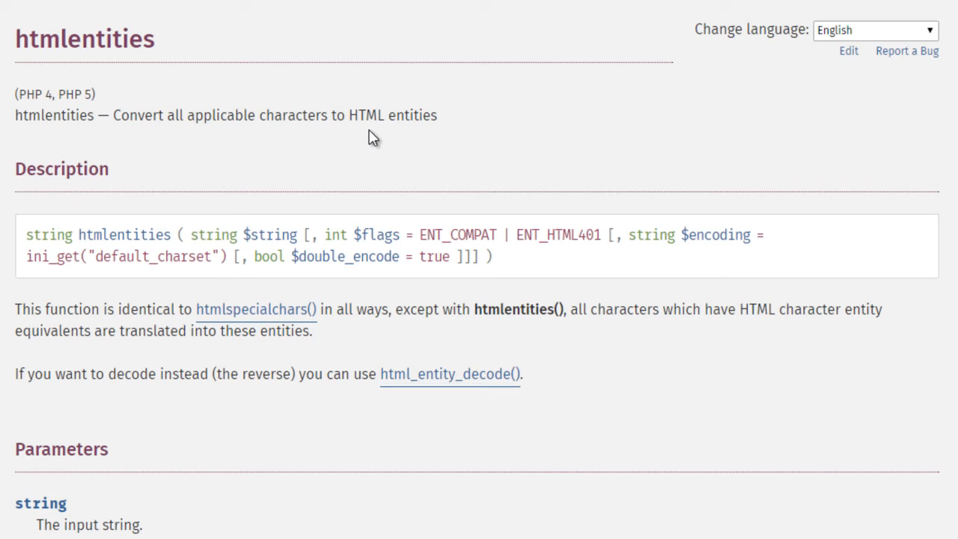
mouse_move(374, 138)
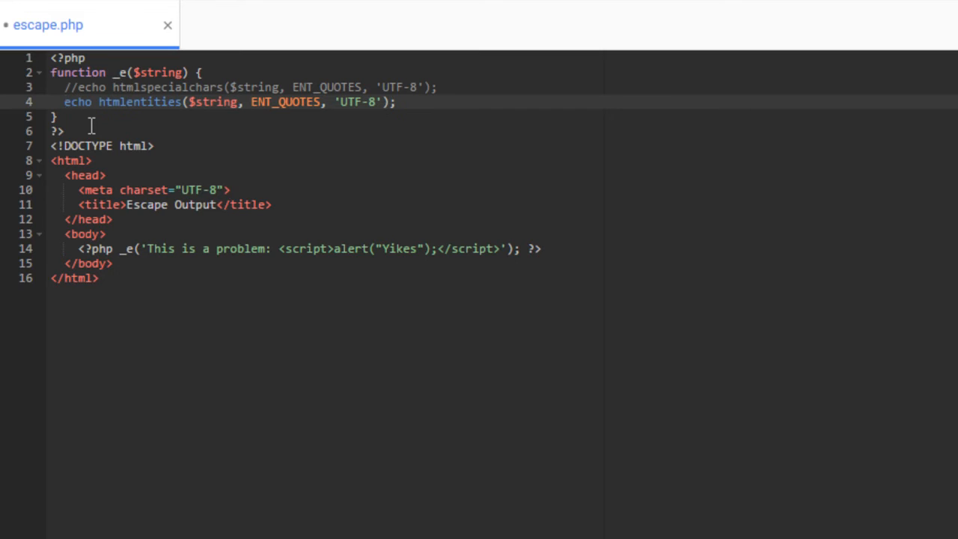
mouse_move(158, 13)
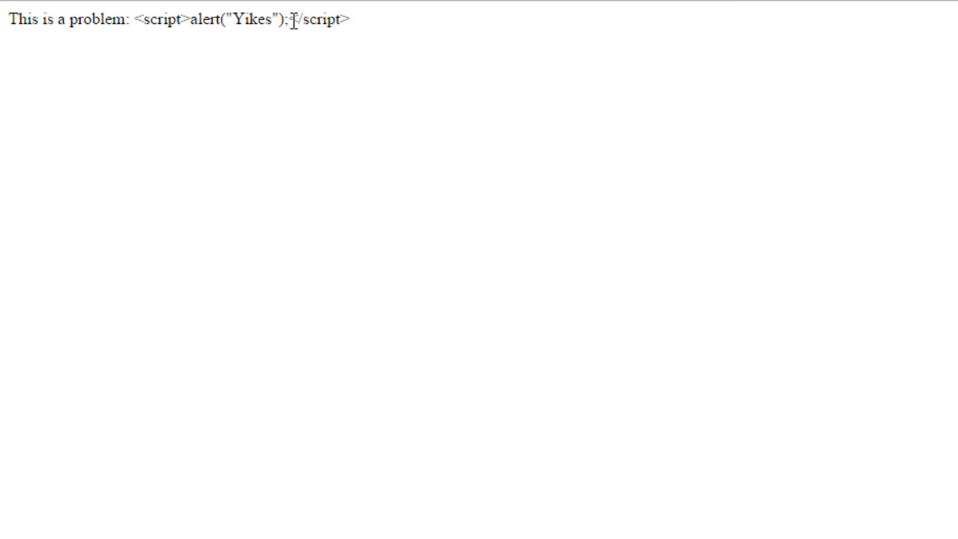
mouse_move(374, 28)
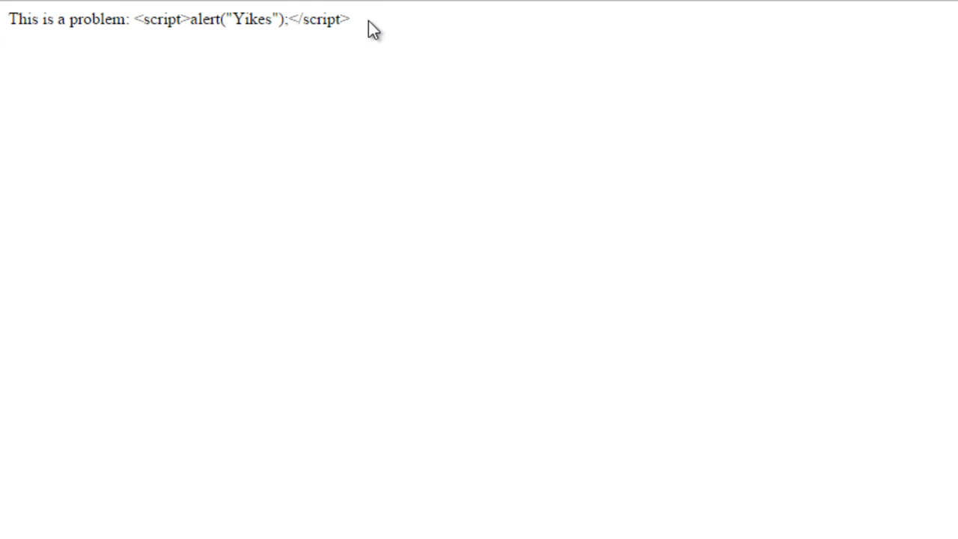
mouse_move(383, 22)
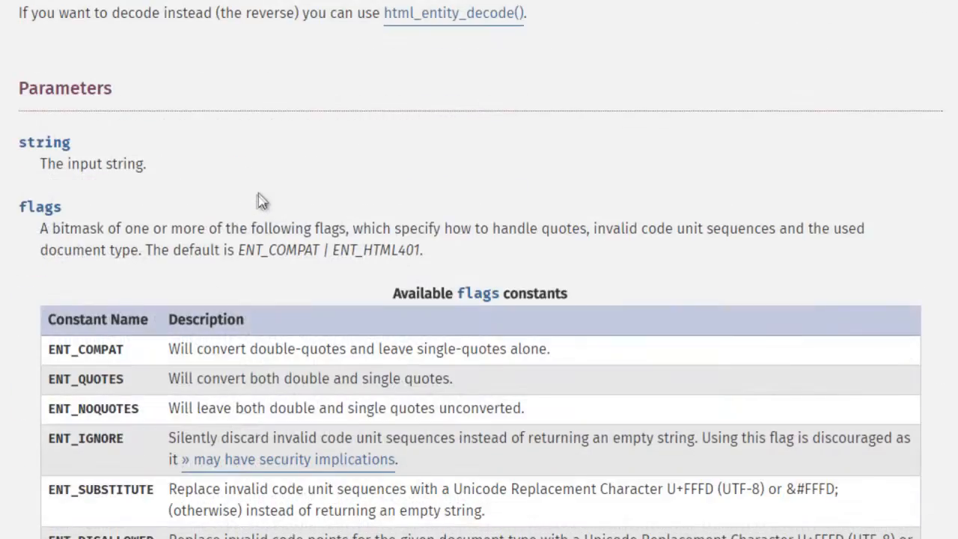
- Scroll the htmlentities page back up to its description and function signature
scroll("down", 3)
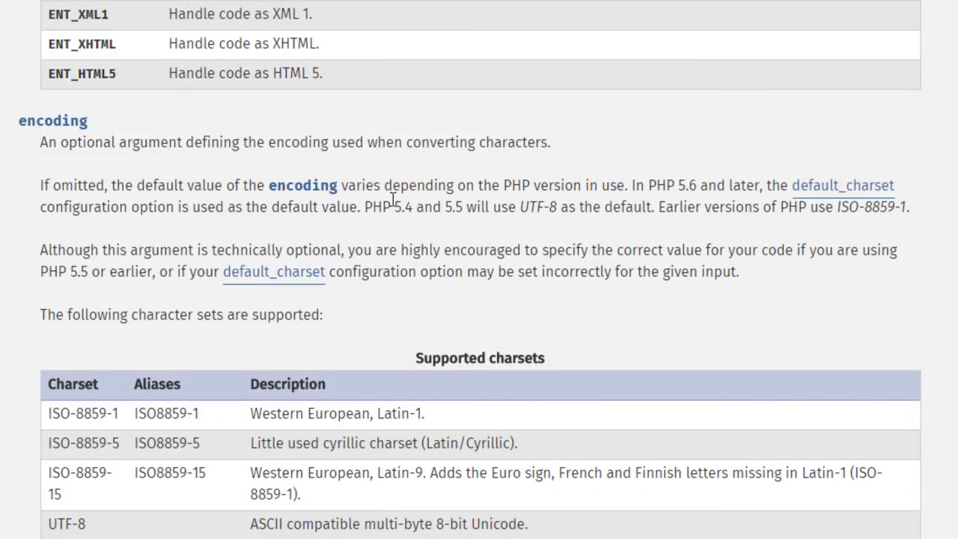
scroll("up", 3)
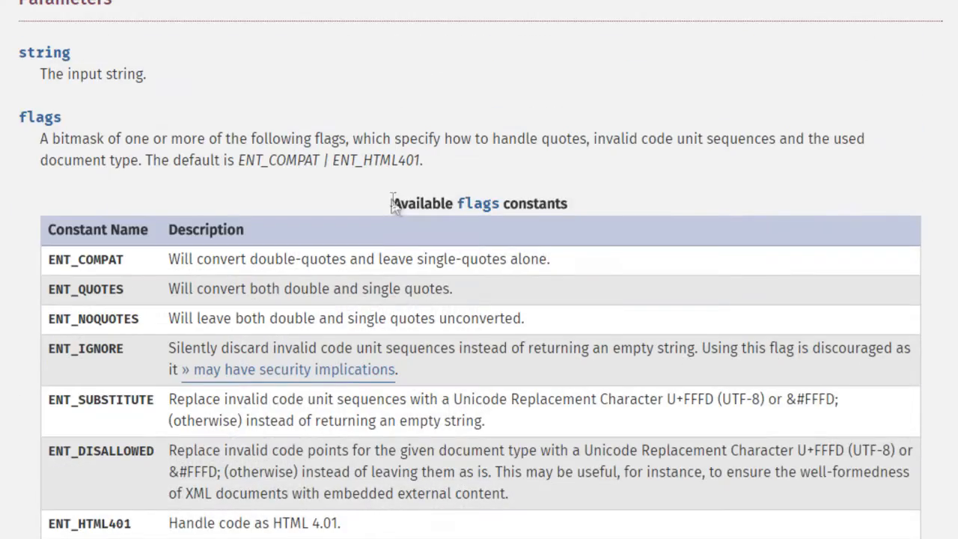
scroll("up", 3)
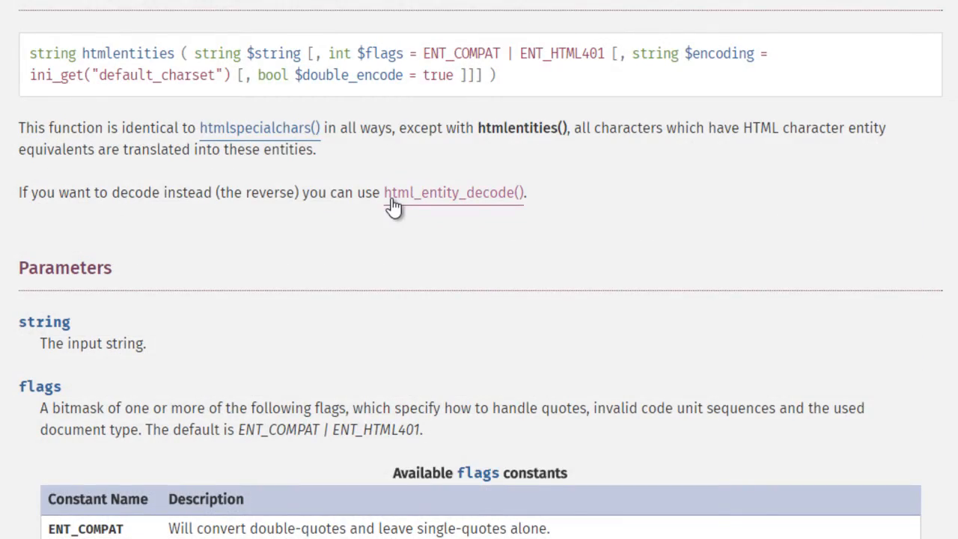
scroll("up", 3)
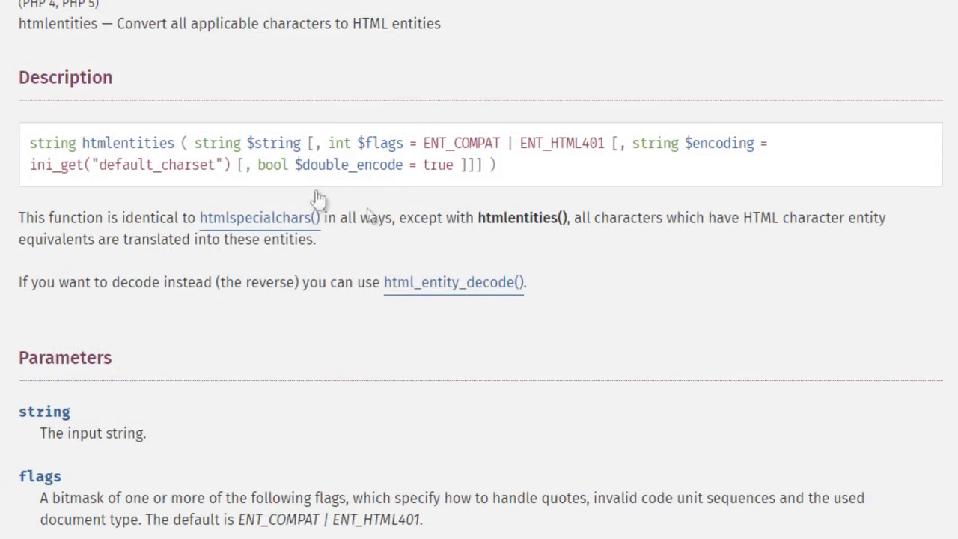
mouse_move(397, 242)
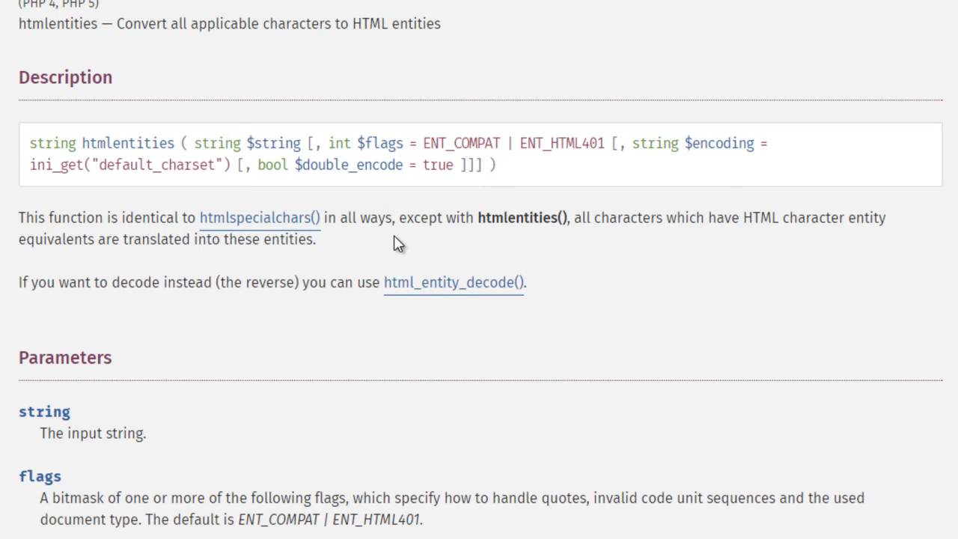
- Compare htmlentities with htmlspecialchars, ending on the list of translations for &, quotes, < and >
scroll("down", 3)
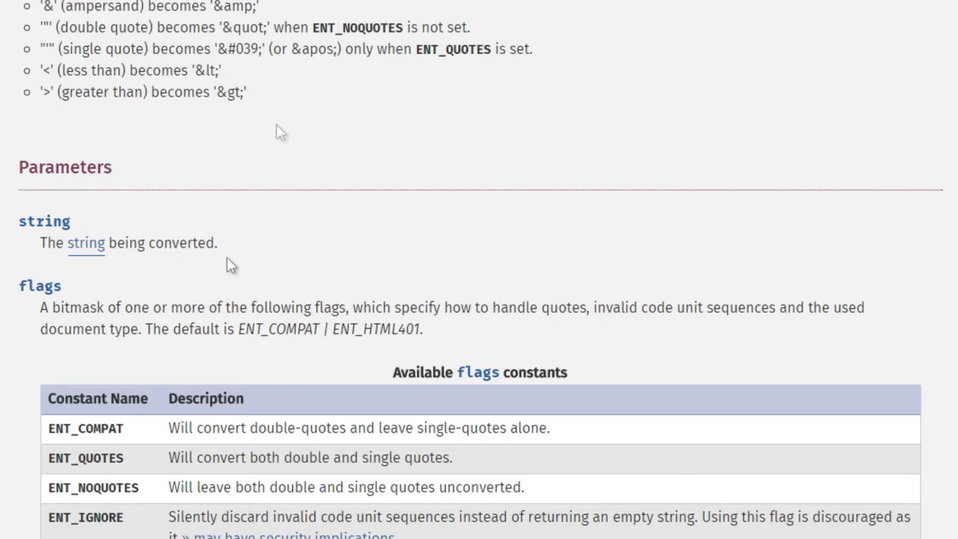
scroll("up", 3)
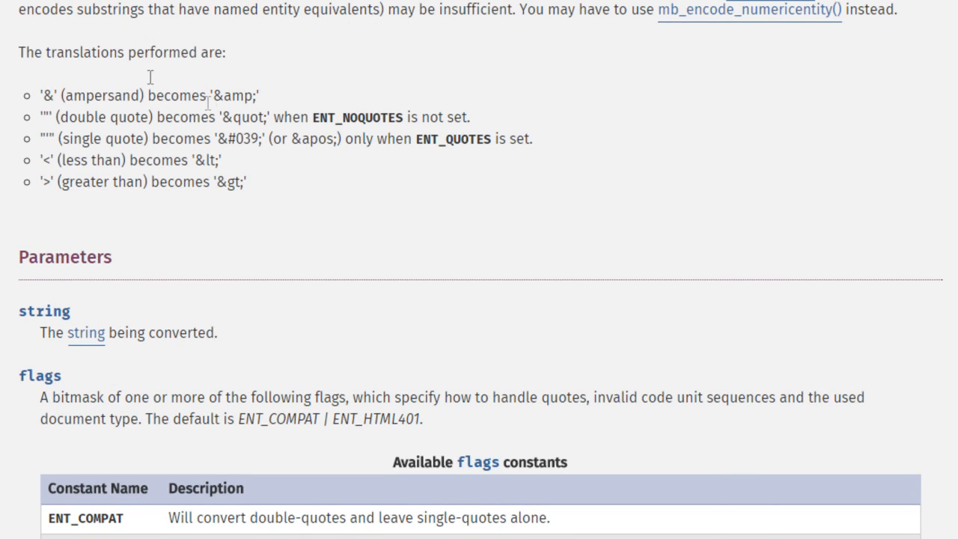
mouse_move(43, 120)
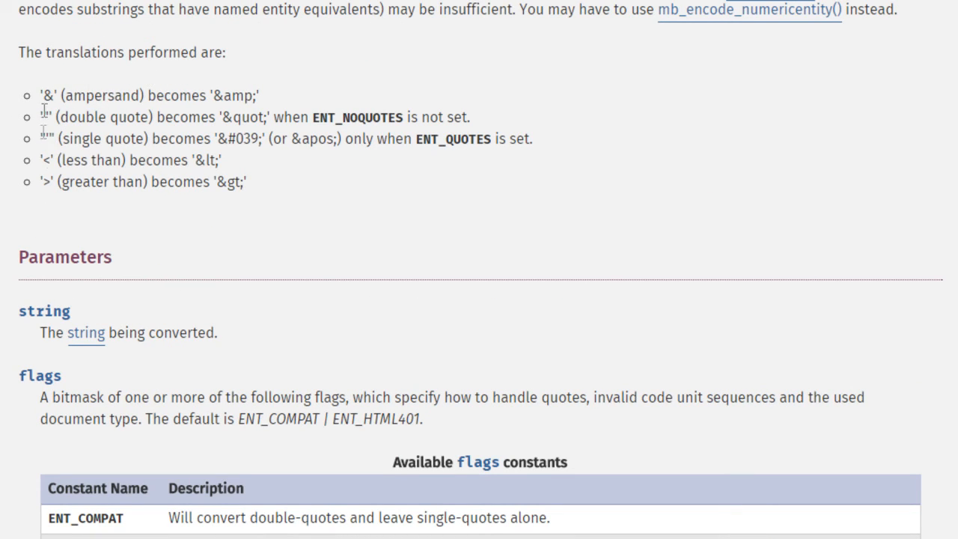
scroll("up", 3)
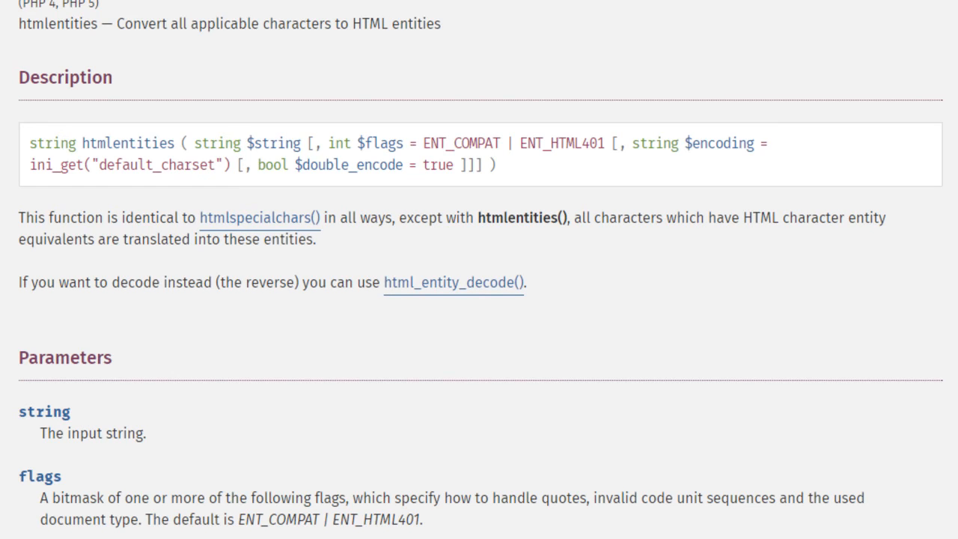
scroll("down", 3)
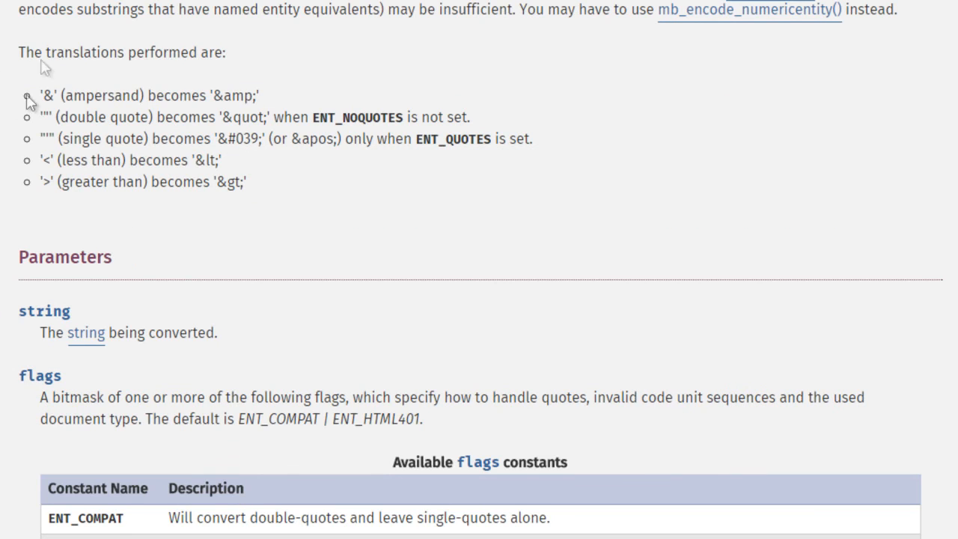
mouse_move(65, 249)
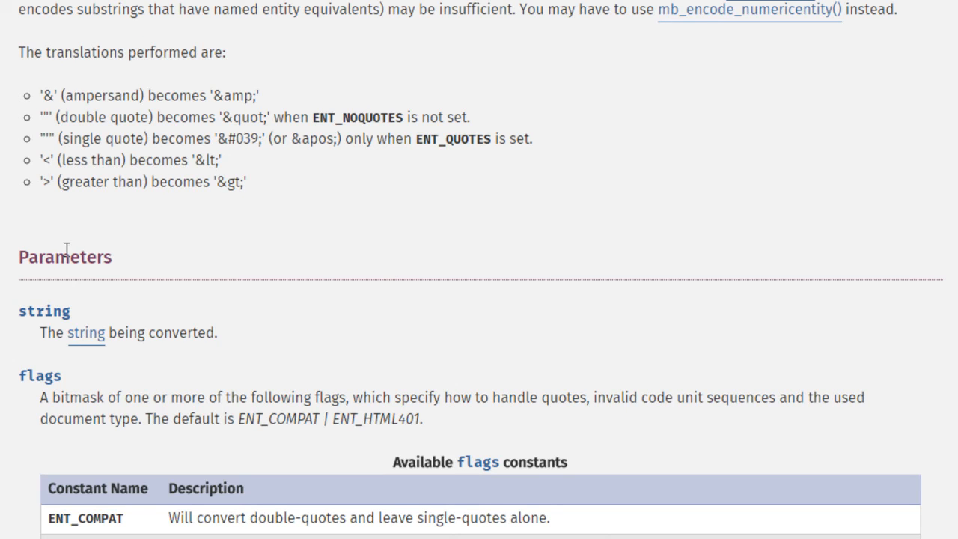
mouse_move(317, 215)
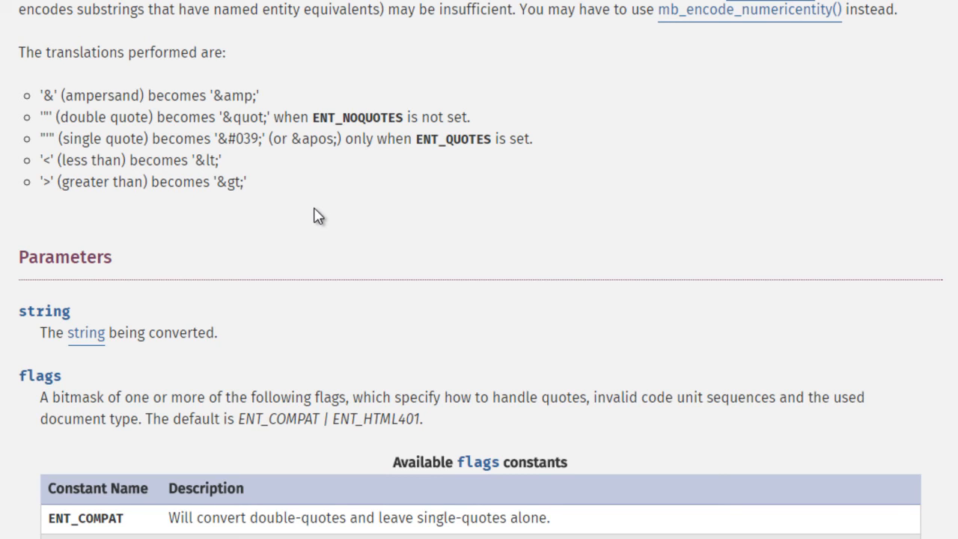
mouse_move(471, 56)
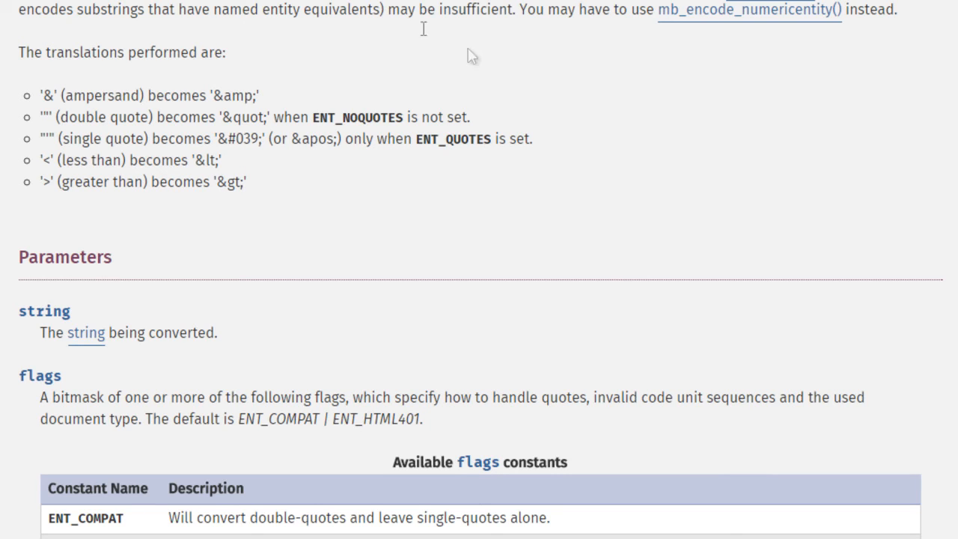
mouse_move(297, 126)
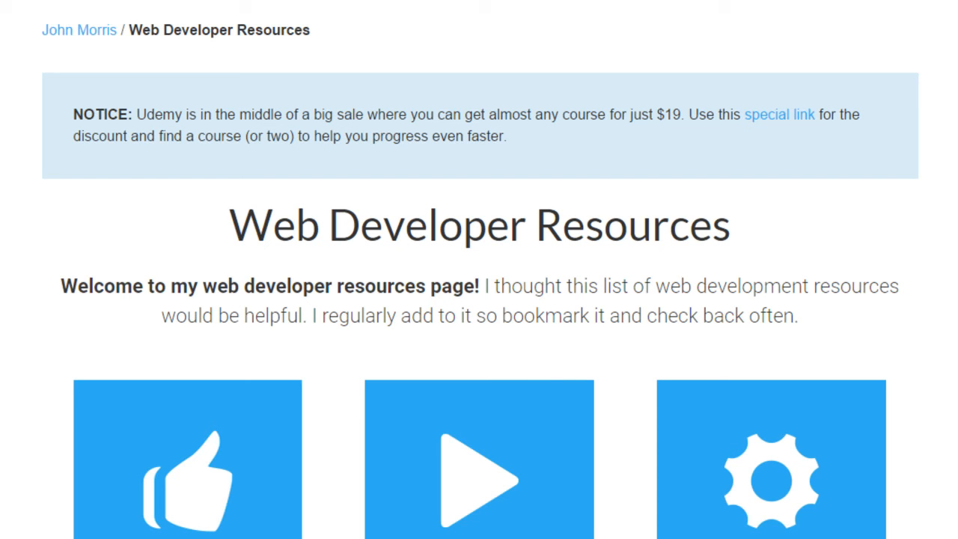
- Scroll the Web Developer Resources page down past the intro to the Code Snippets category tiles
scroll("down", 3)
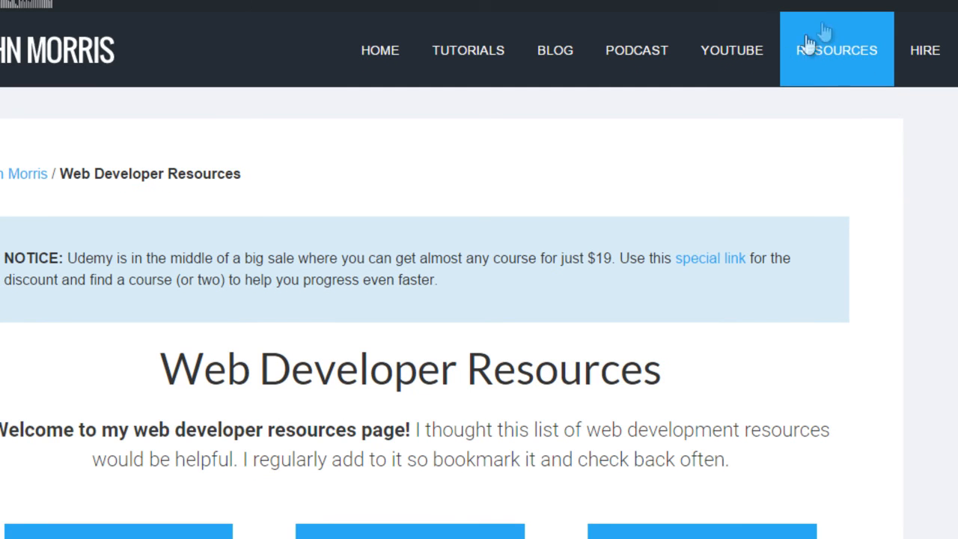
mouse_move(584, 247)
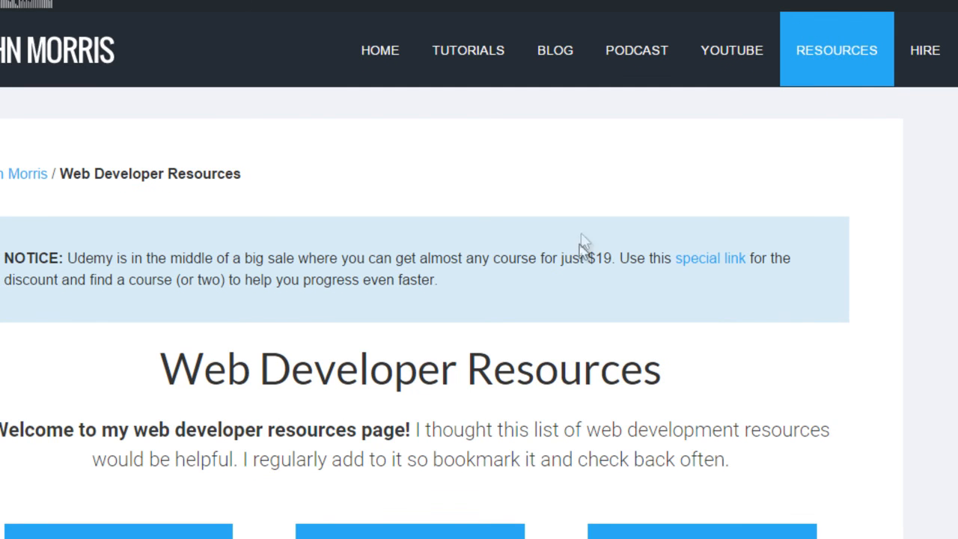
scroll("down", 3)
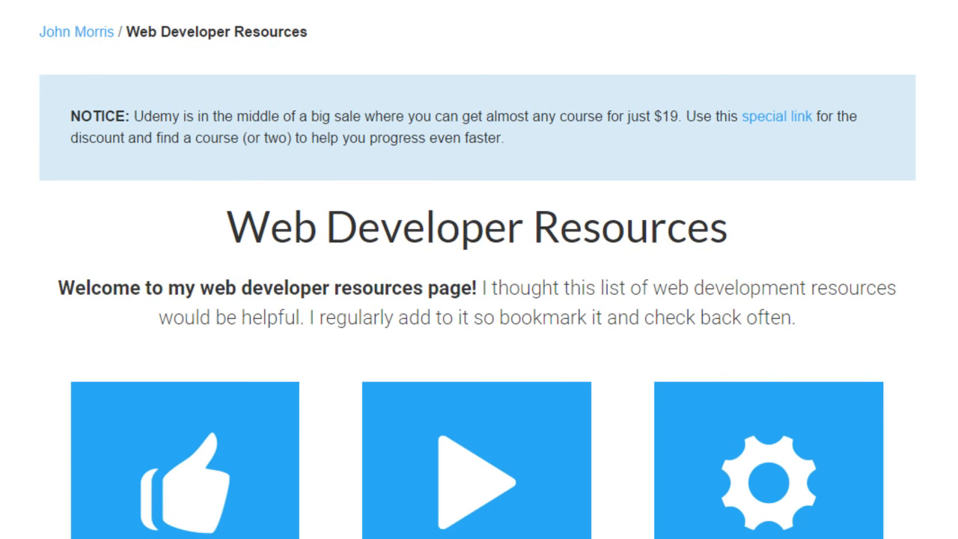
scroll("down", 3)
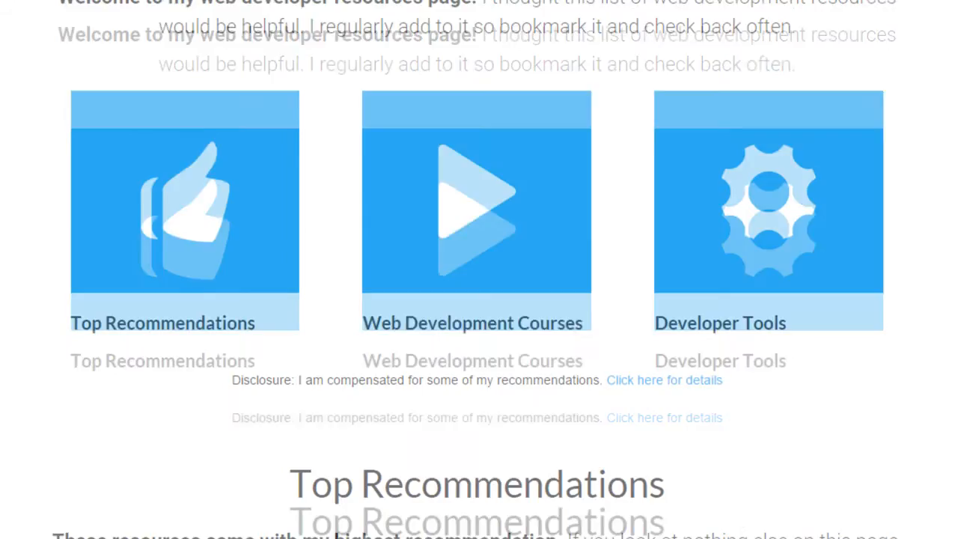
scroll("down", 3)
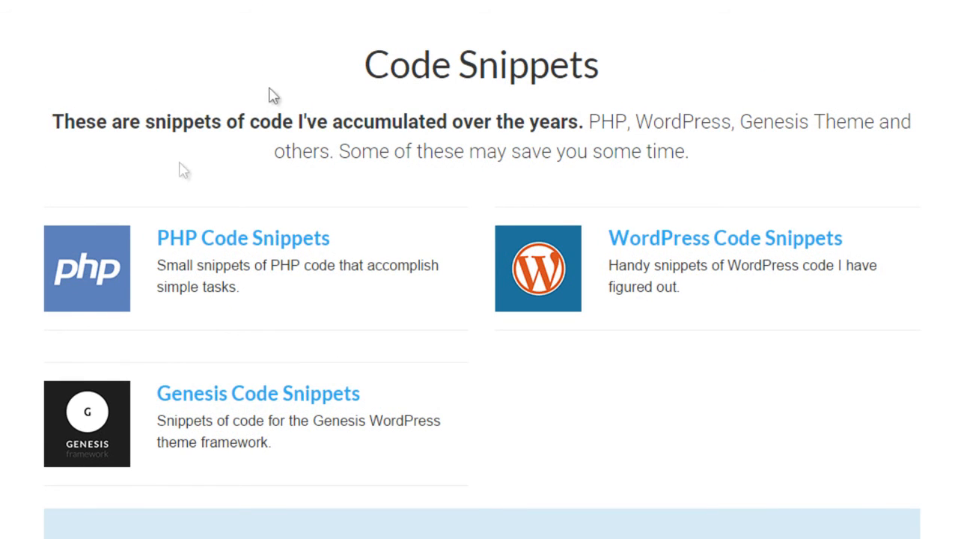
mouse_move(200, 261)
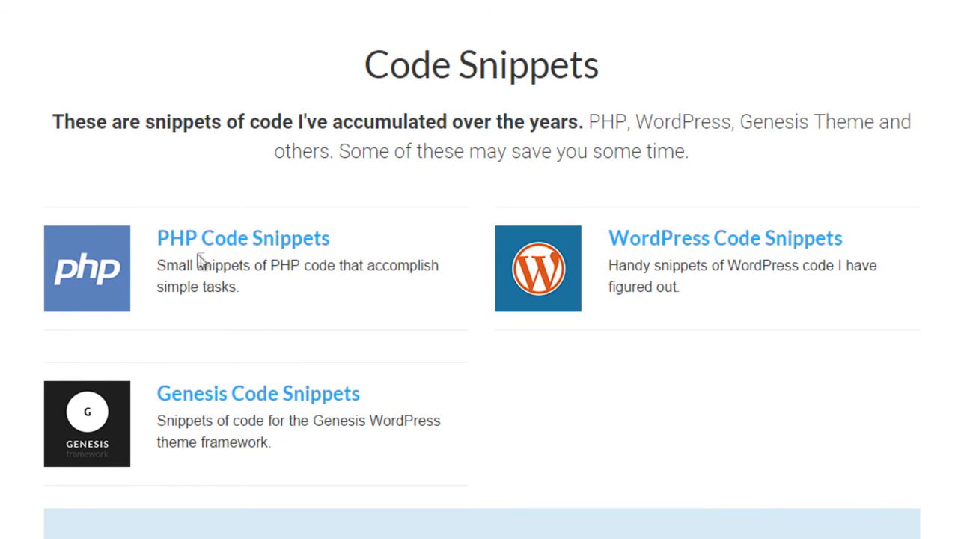
mouse_move(745, 258)
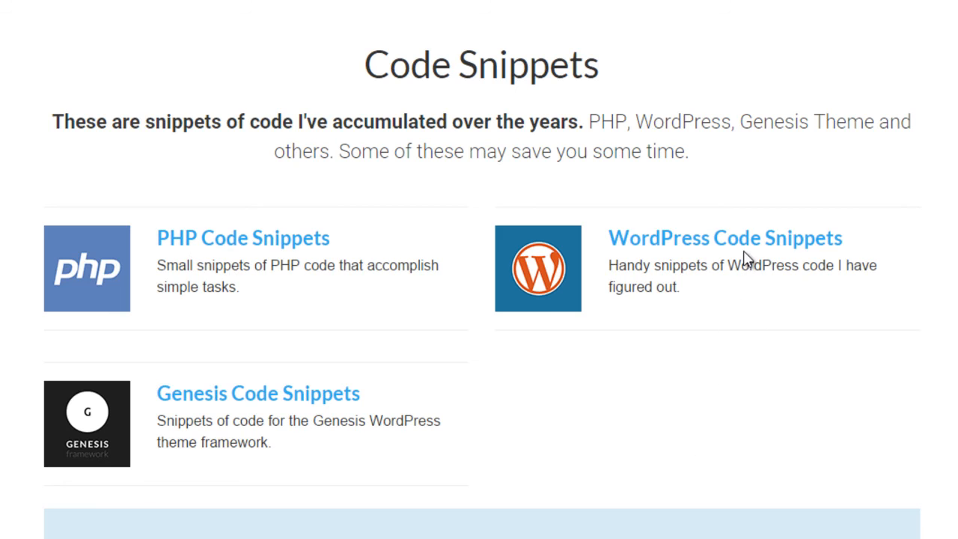
mouse_move(745, 259)
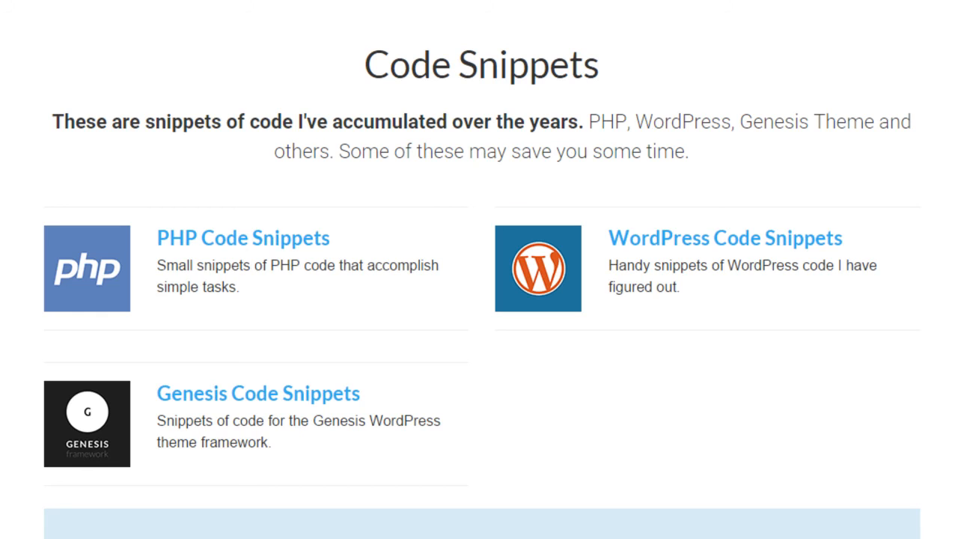
mouse_move(724, 485)
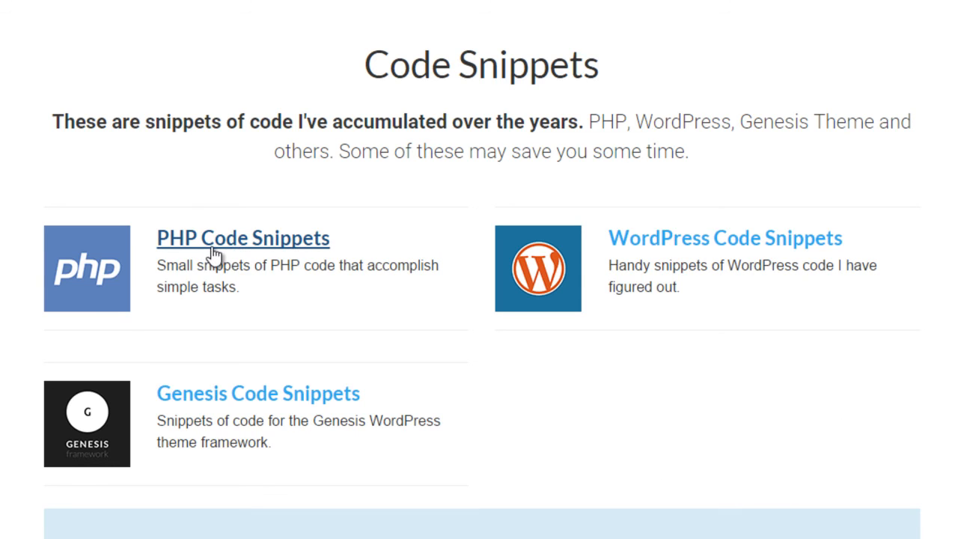
- Show the PHP Code Snippets page listing Array, Form and Miscellaneous snippet articles
left_click(243, 238)
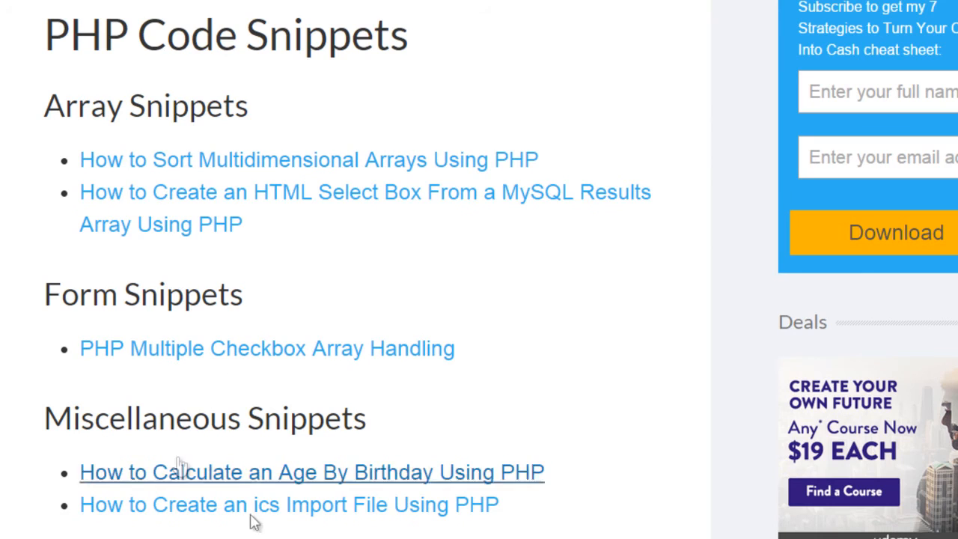
mouse_move(506, 114)
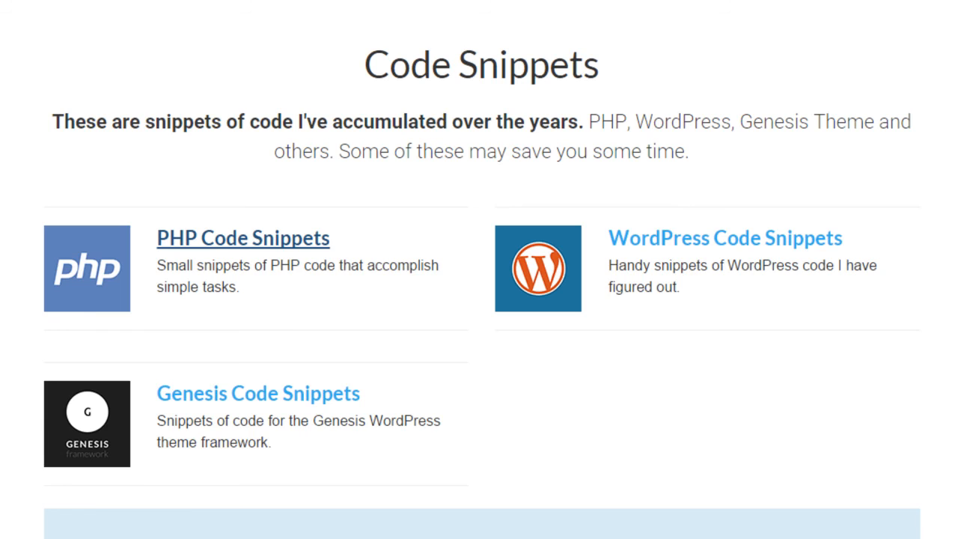
mouse_move(446, 43)
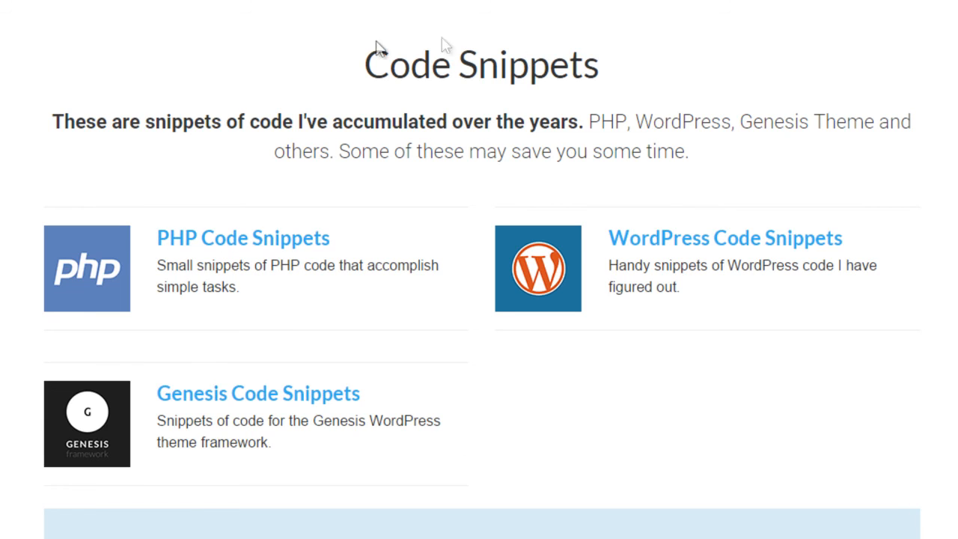
mouse_move(811, 314)
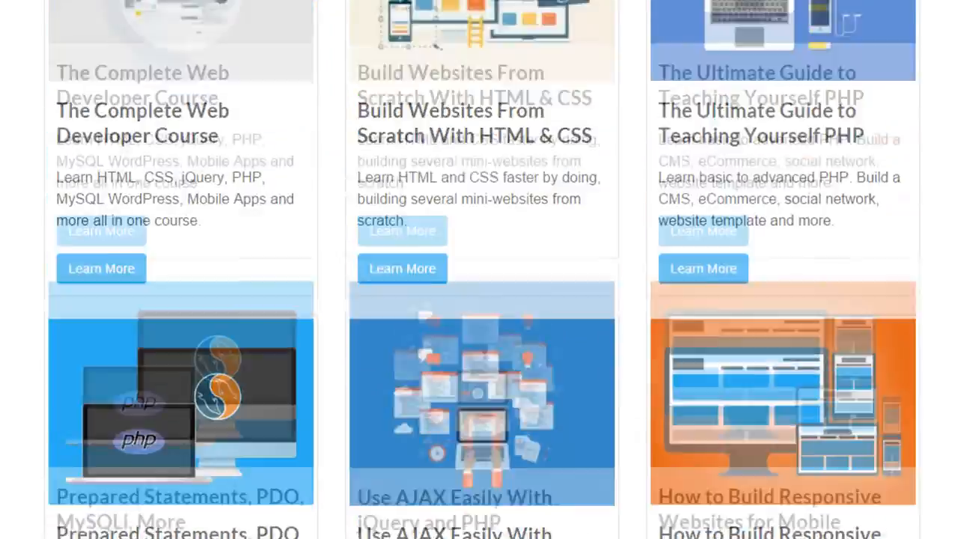
- Scroll the resources page back down to the Code Snippets section with PHP, WordPress and Genesis categories
scroll("down", 3)
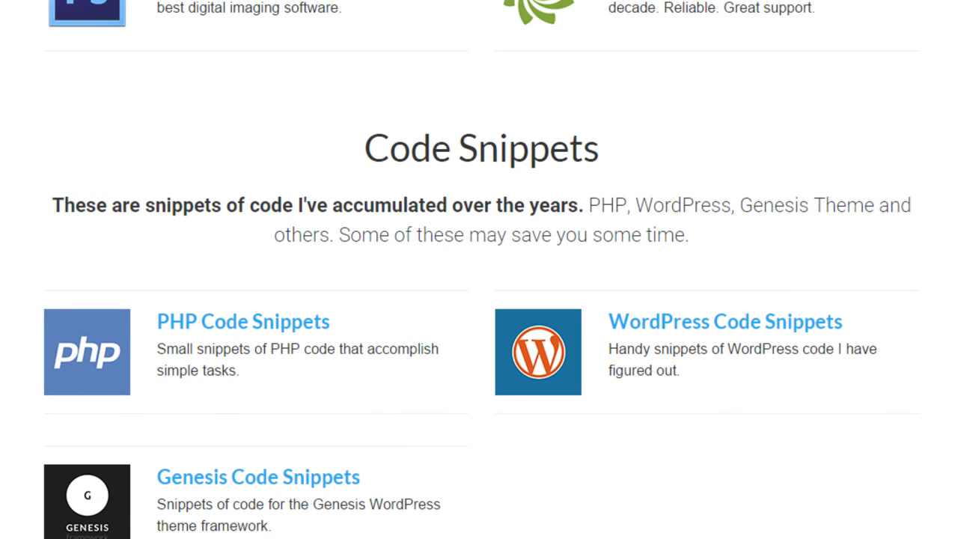
mouse_move(657, 146)
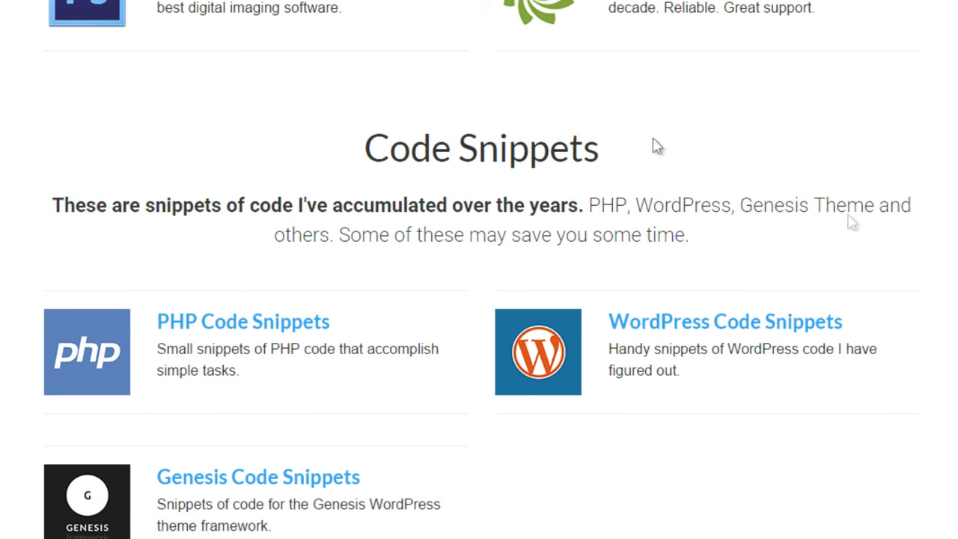